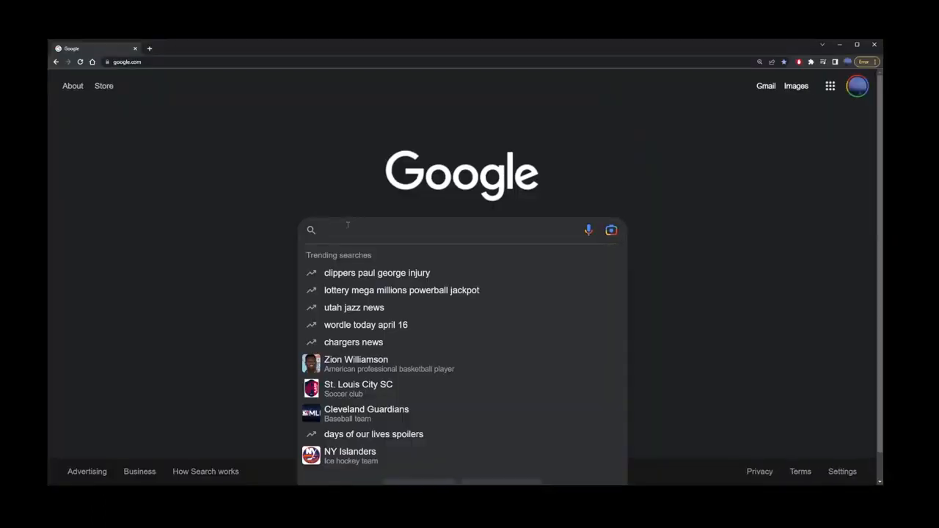
- Search Google for 'download git' and reach Git's Windows download page
text(download git)
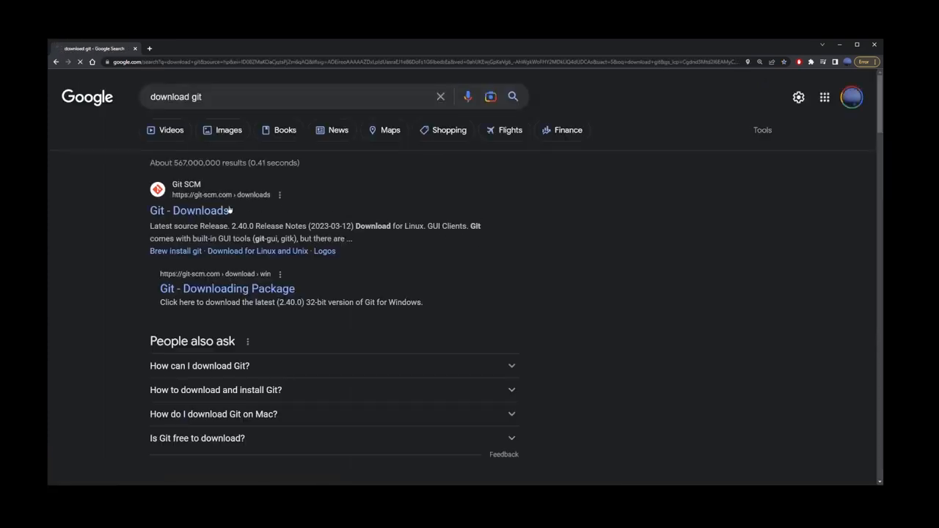
click(190, 211)
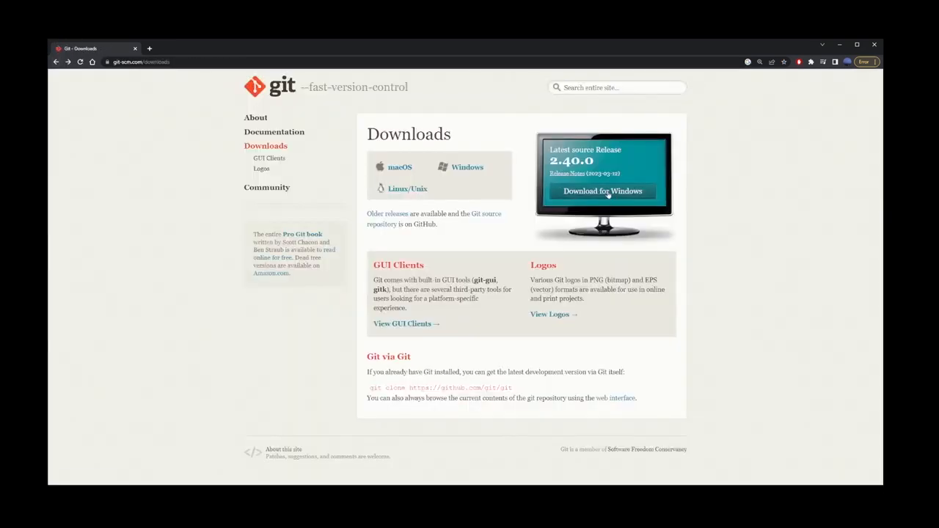
click(602, 191)
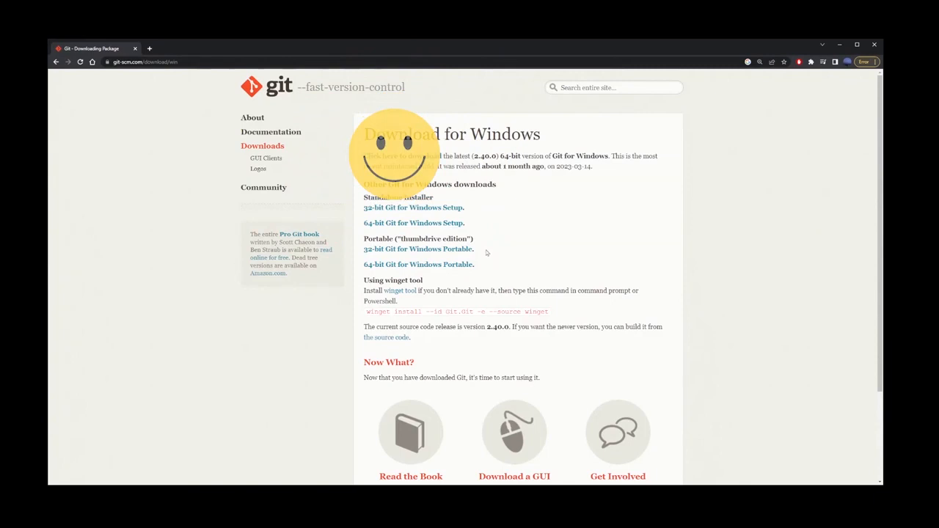
double_click(372, 155)
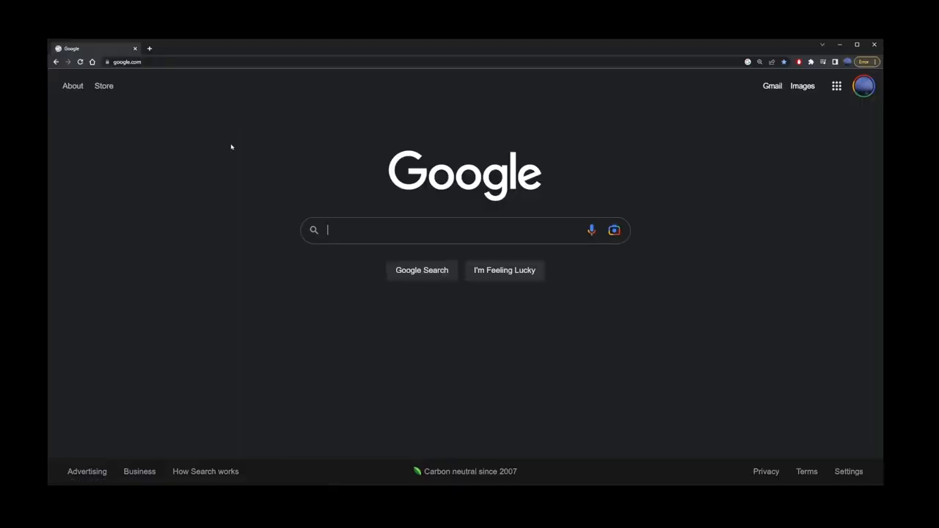
- Search 'download python' and start the Python 3.11.3 Windows download on python.org
click(440, 229)
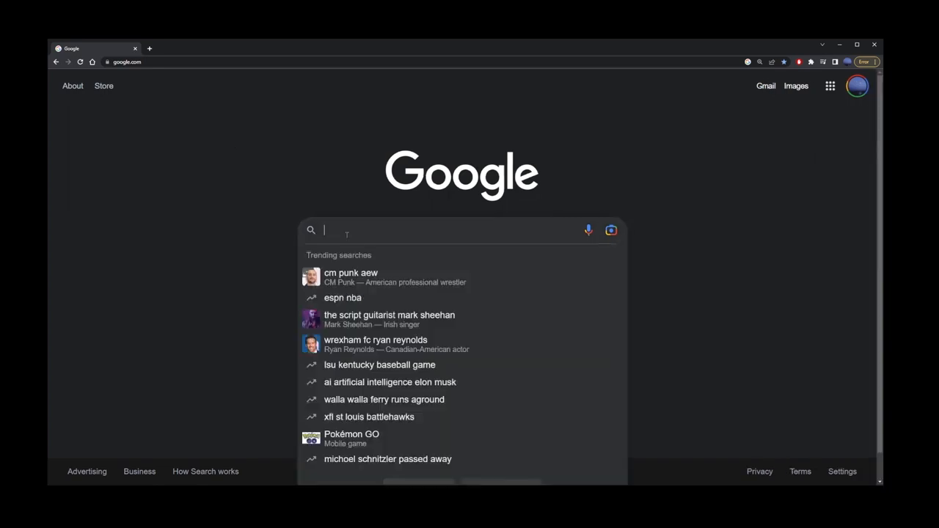
text(download p)
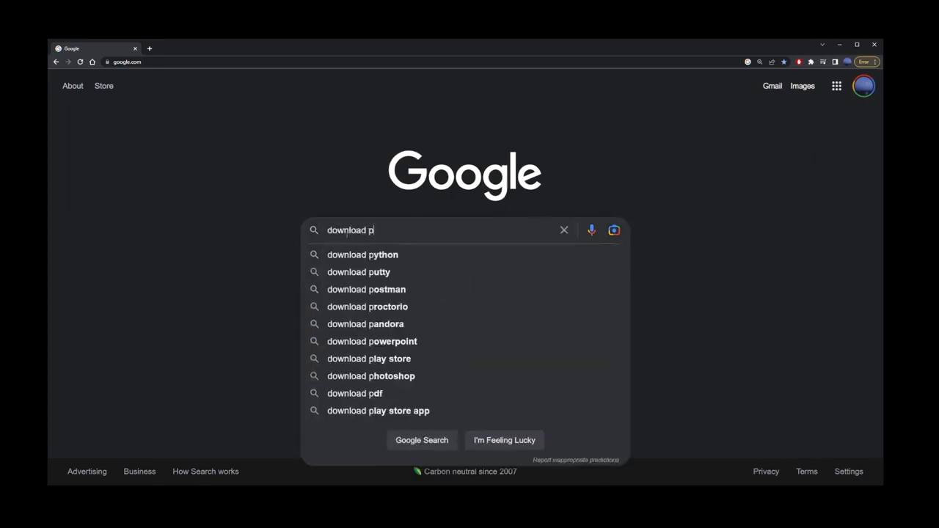
click(363, 255)
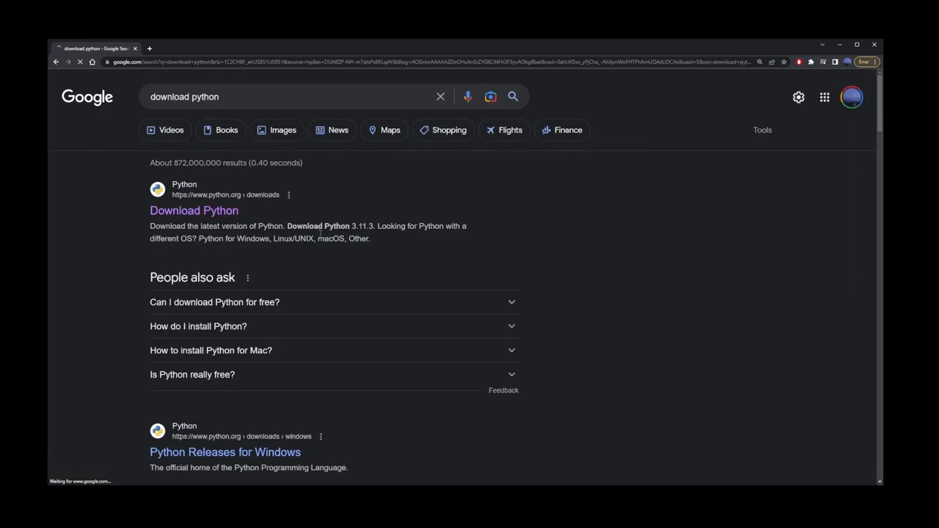
click(193, 211)
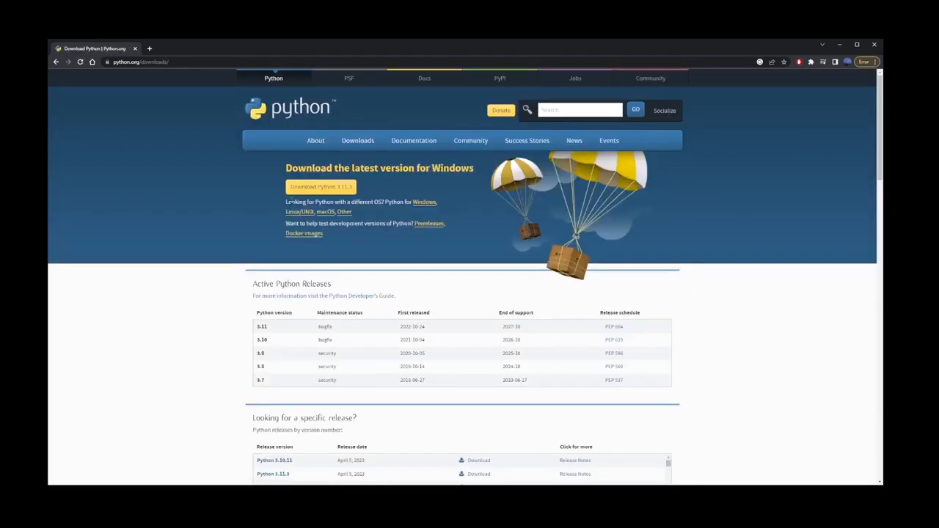
click(320, 187)
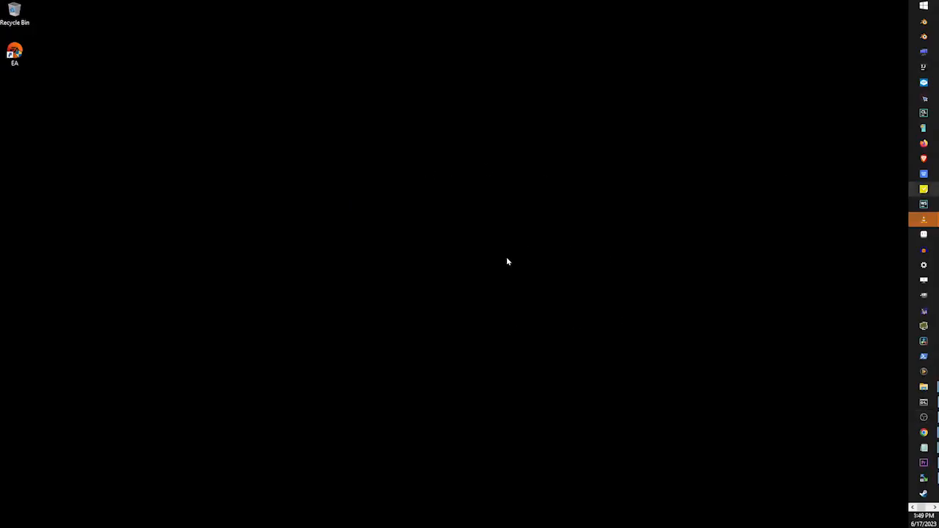
- Search Start for 'environ', open Environment Variables, and select the system Path variable
click(923, 6)
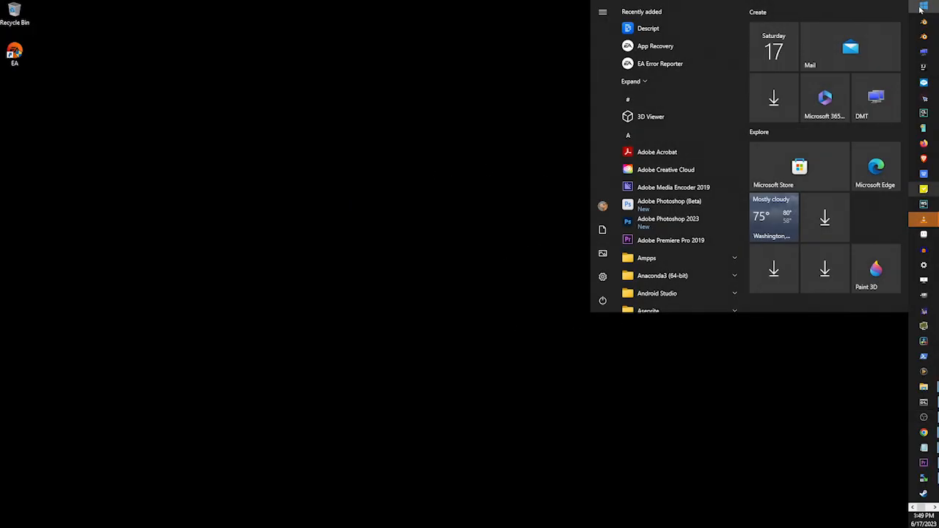
text(environ)
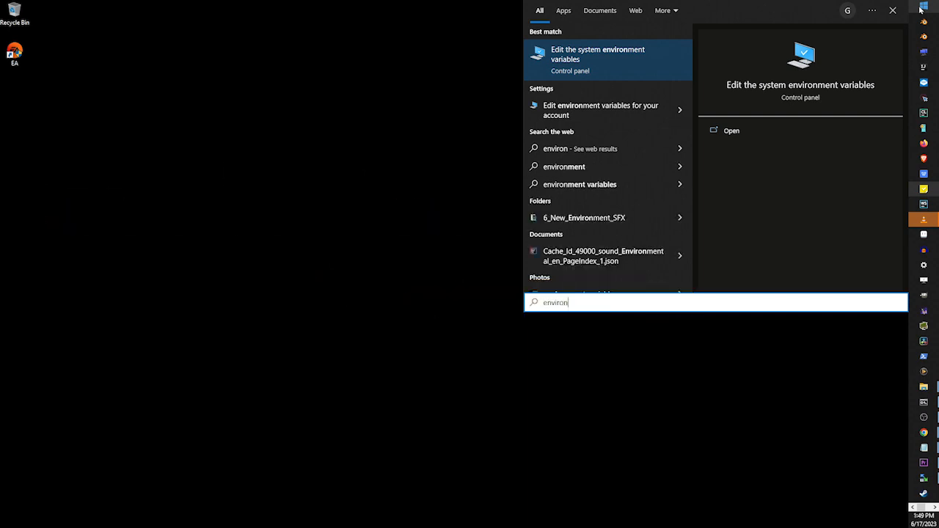
click(597, 58)
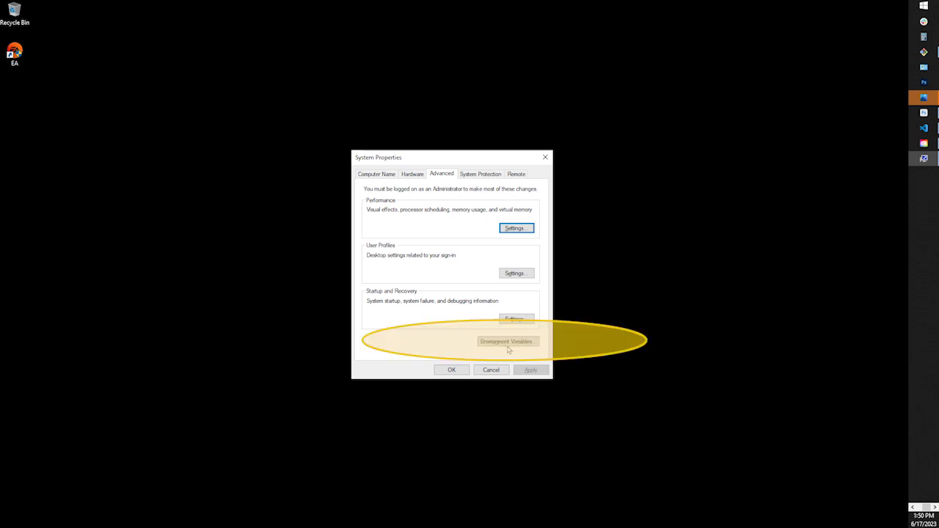
click(507, 341)
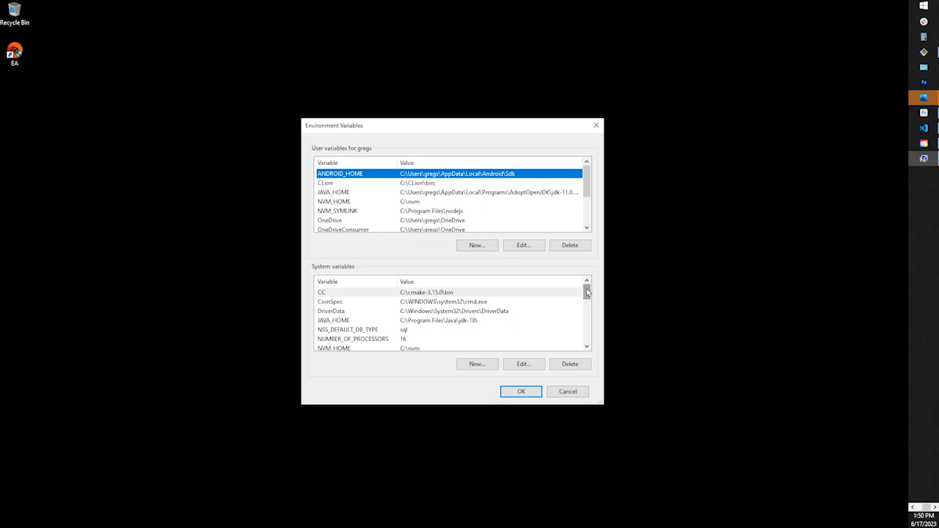
scroll(down, 3)
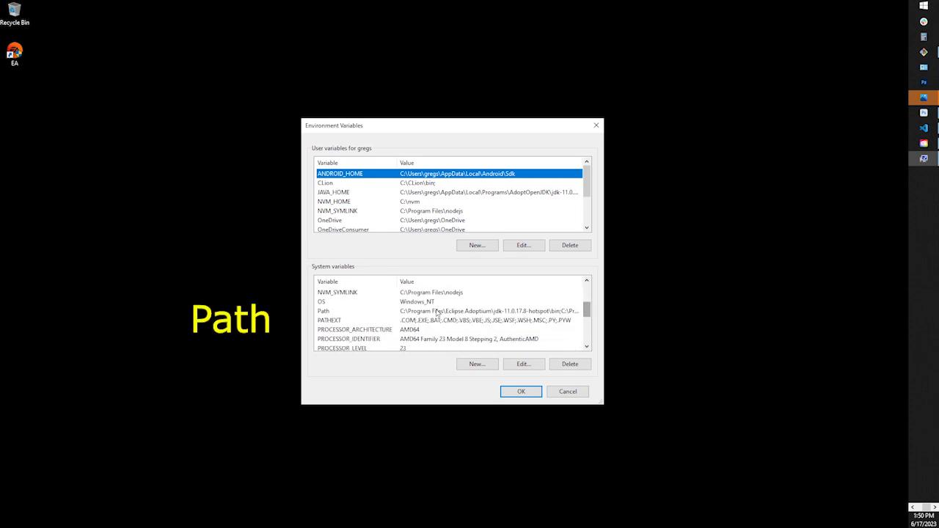
click(324, 311)
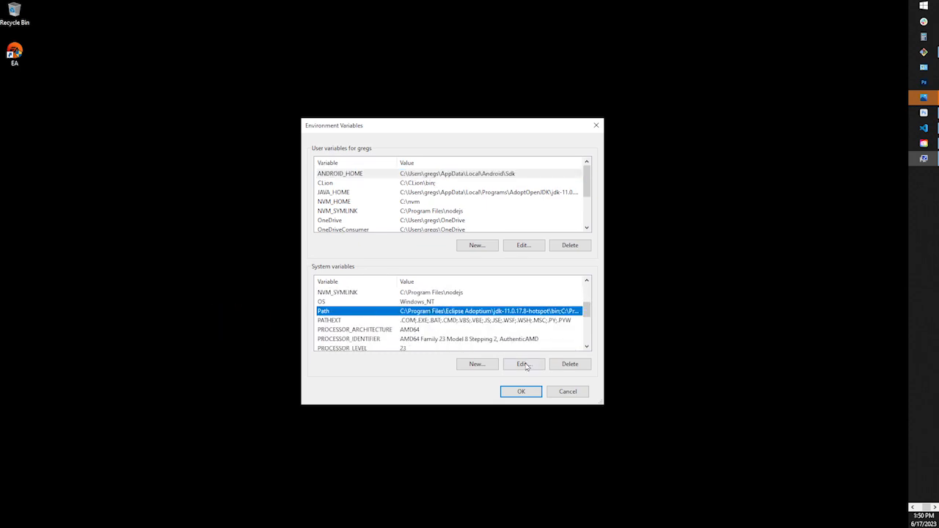
click(524, 364)
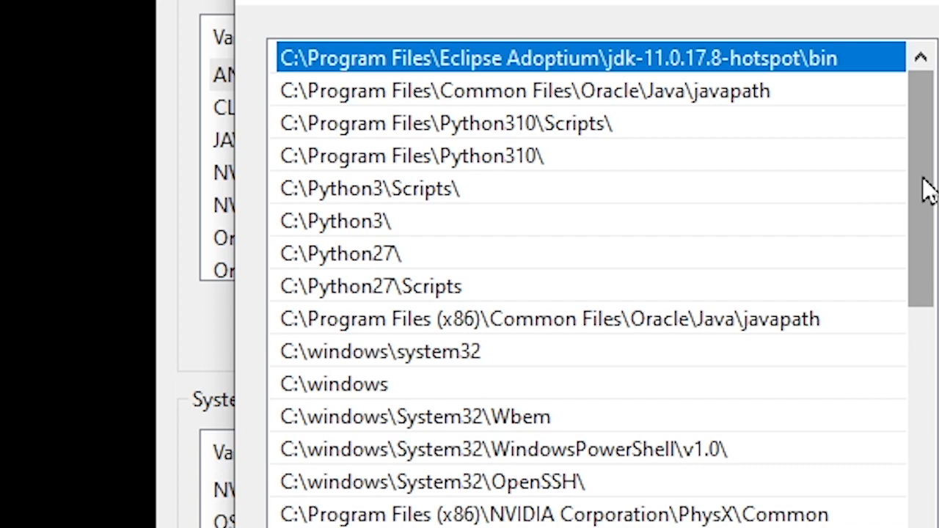
click(335, 221)
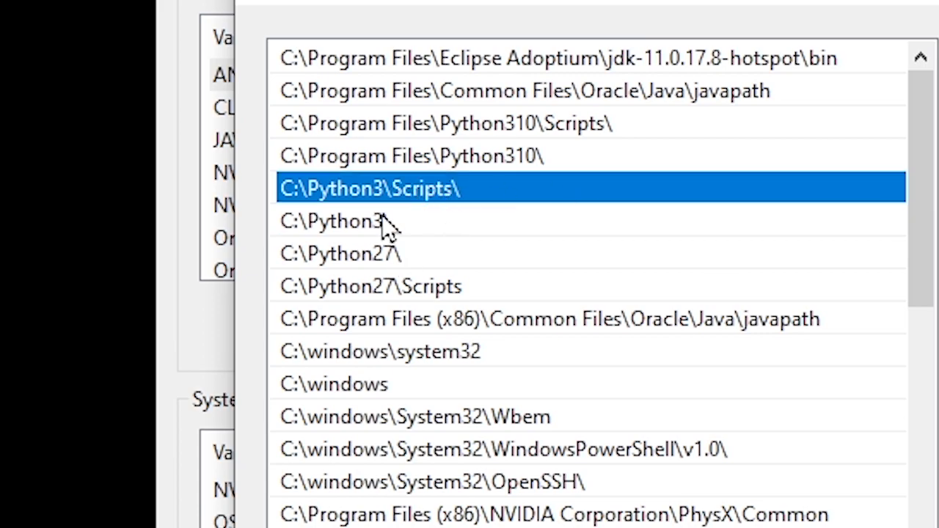
click(598, 123)
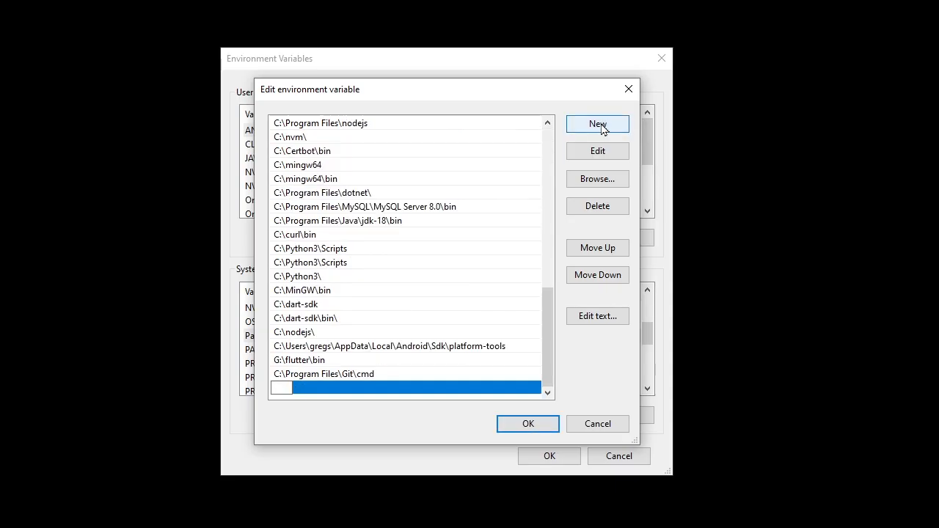
text(C)
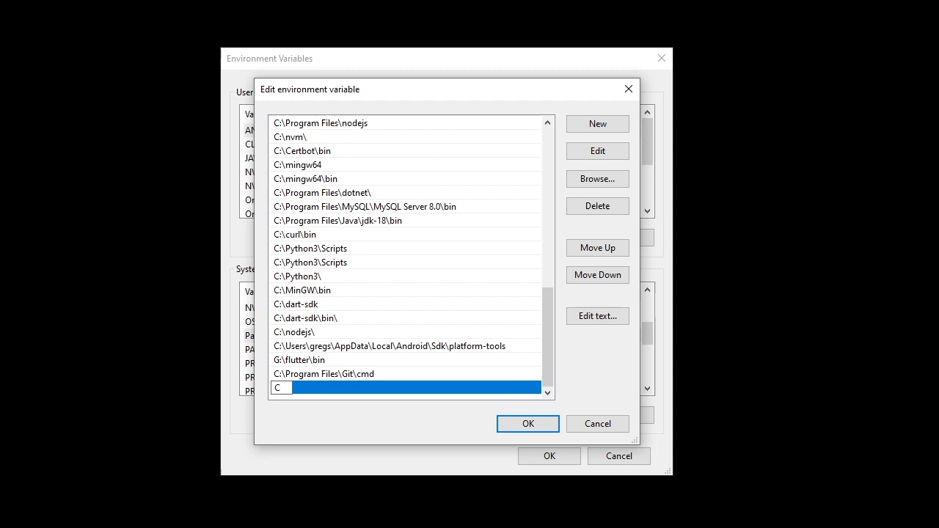
text(C:\Python3)
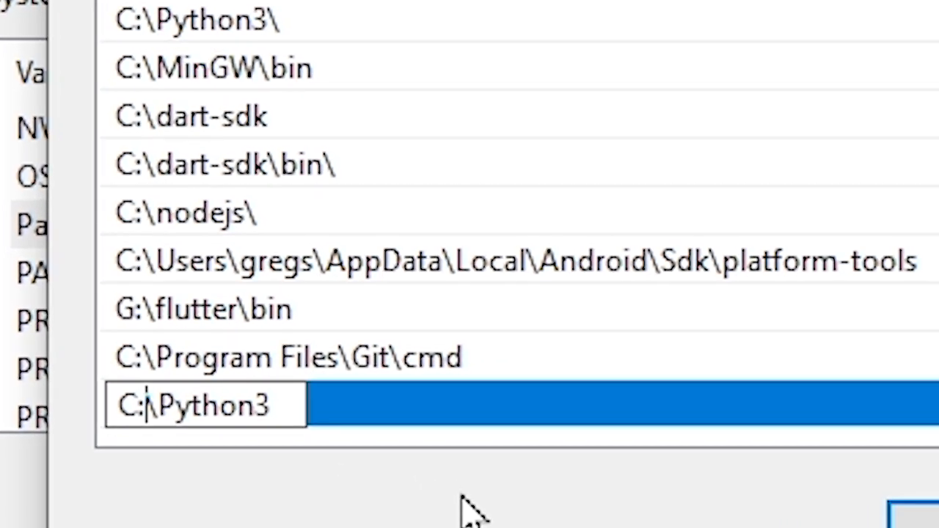
text(Program Fi)
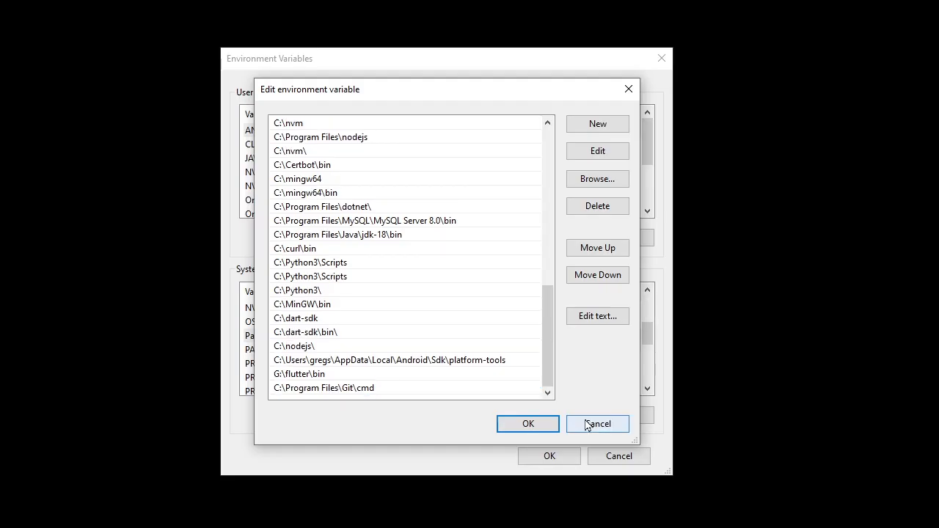
click(598, 424)
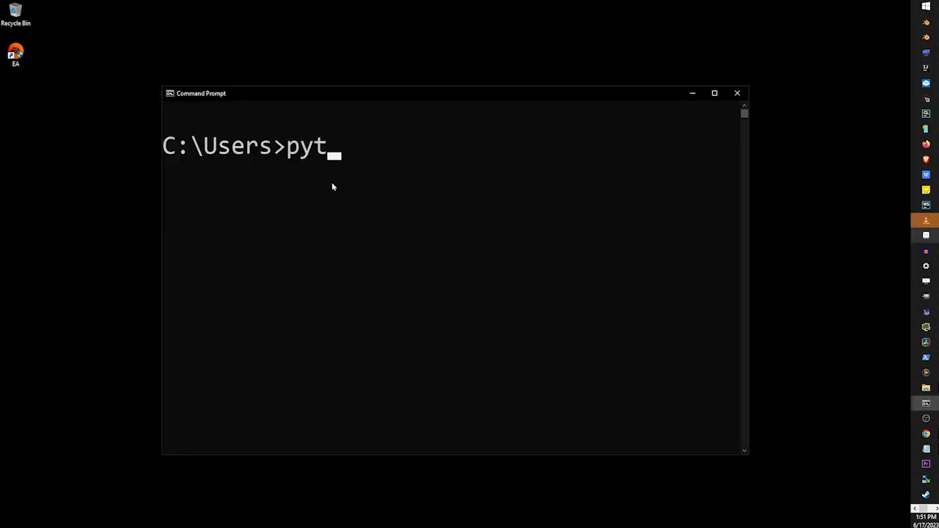
- Run python --version, confirming Python 3.10.4 is installed
text(hon --version)
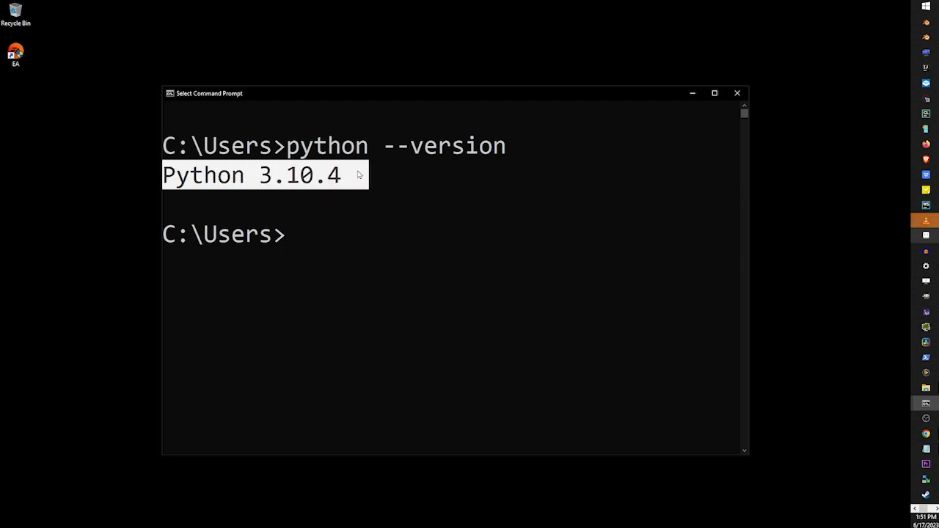
mouse_move(718, 110)
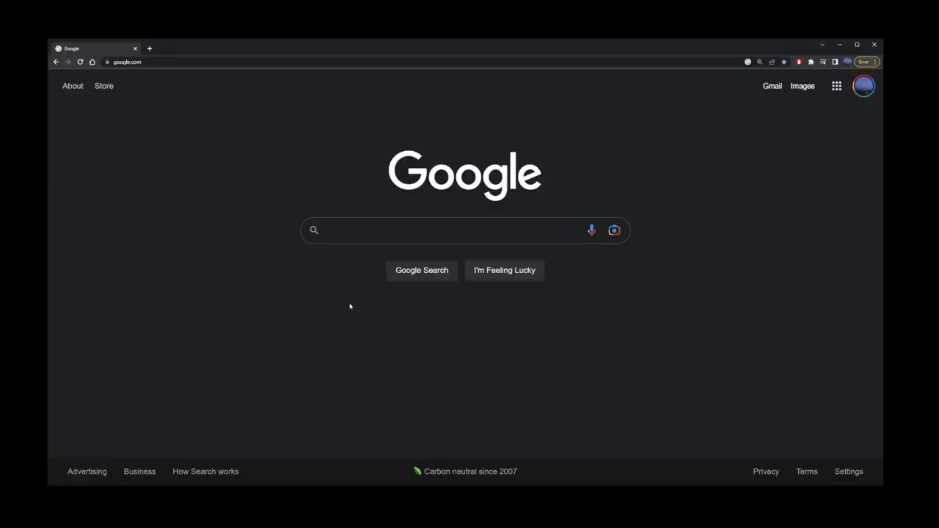
- Open code.visualstudio.com/download and download Visual Studio Code for Windows
text(download vscode)
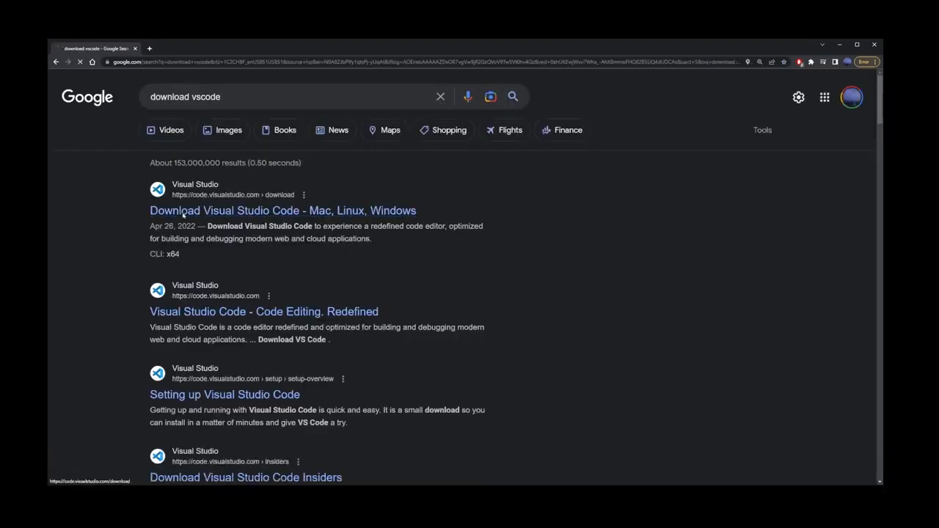
click(283, 211)
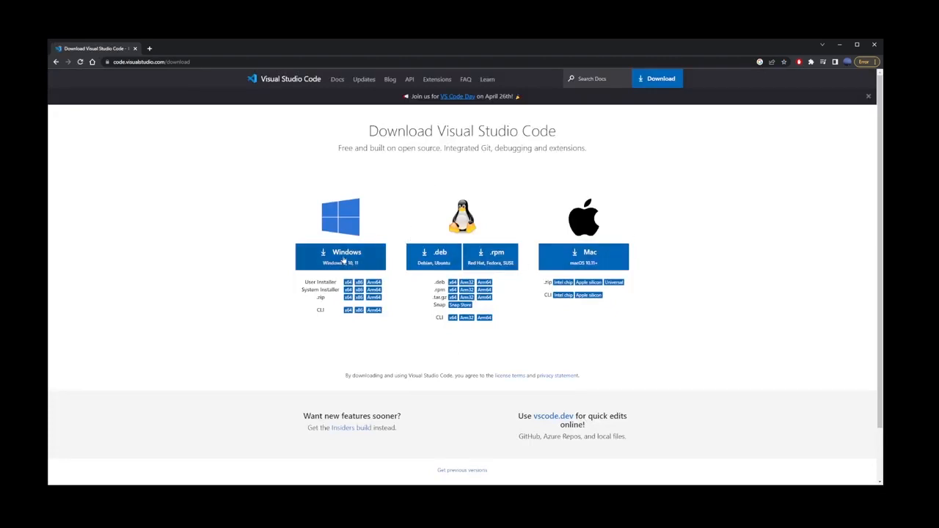
click(341, 256)
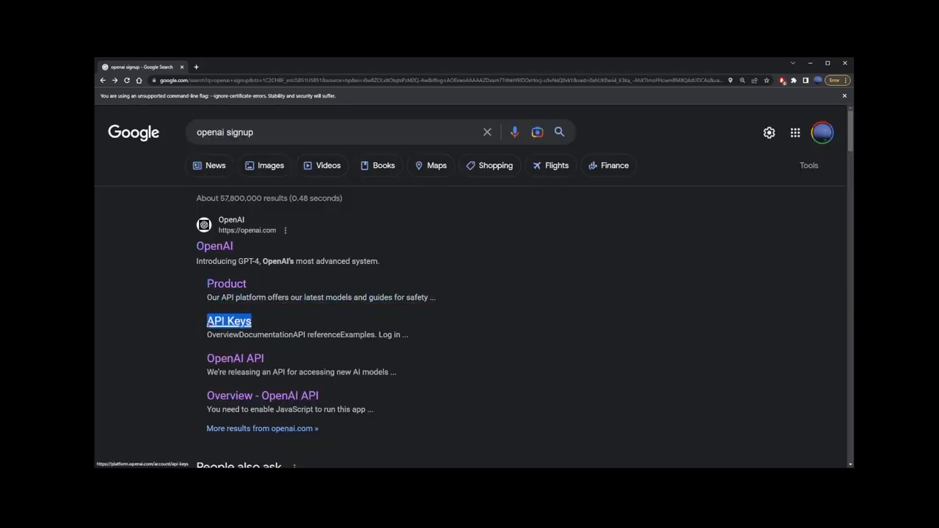
- Open OpenAI's API keys page from the account menu and begin a new secret key
click(229, 321)
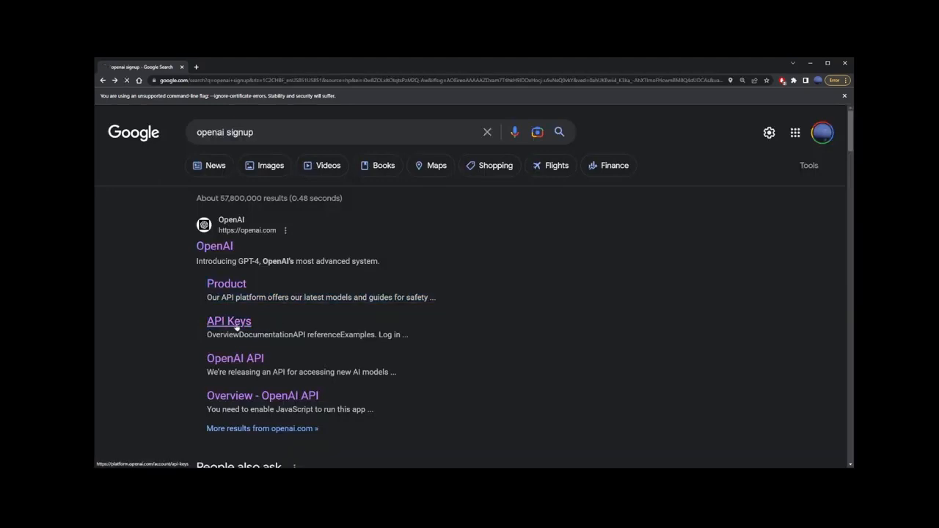
click(229, 320)
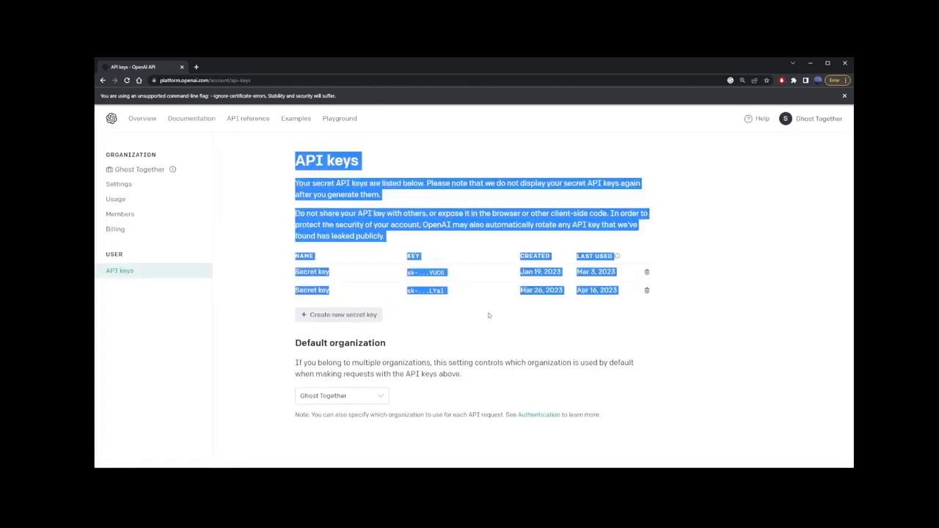
click(819, 119)
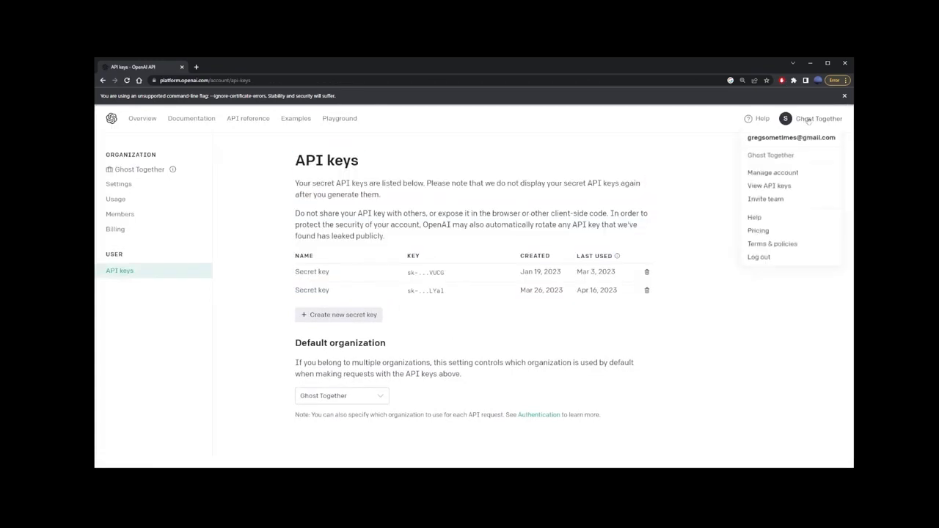
mouse_move(769, 186)
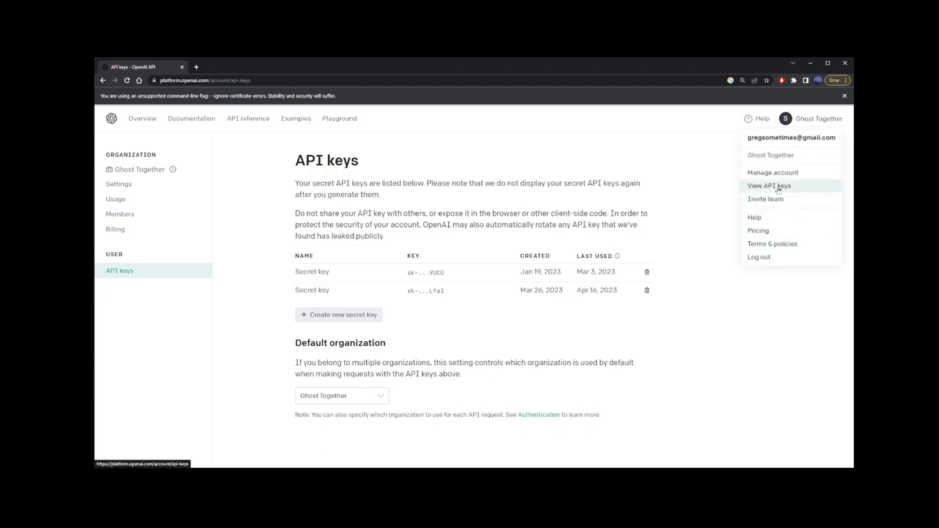
click(768, 185)
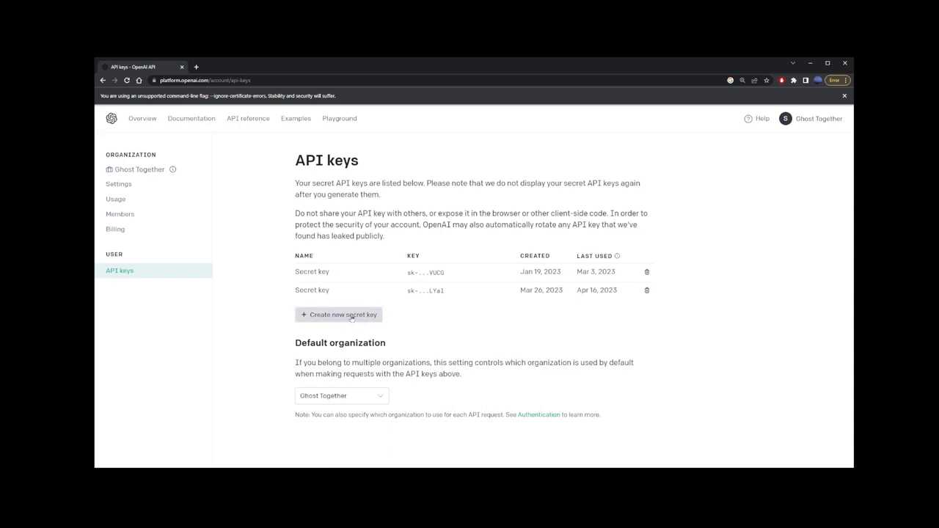
mouse_move(413, 304)
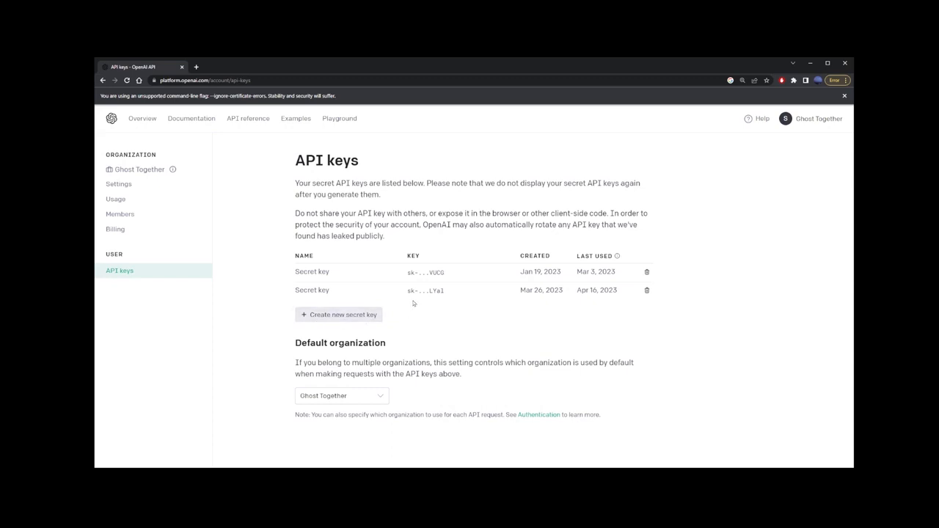
mouse_move(462, 317)
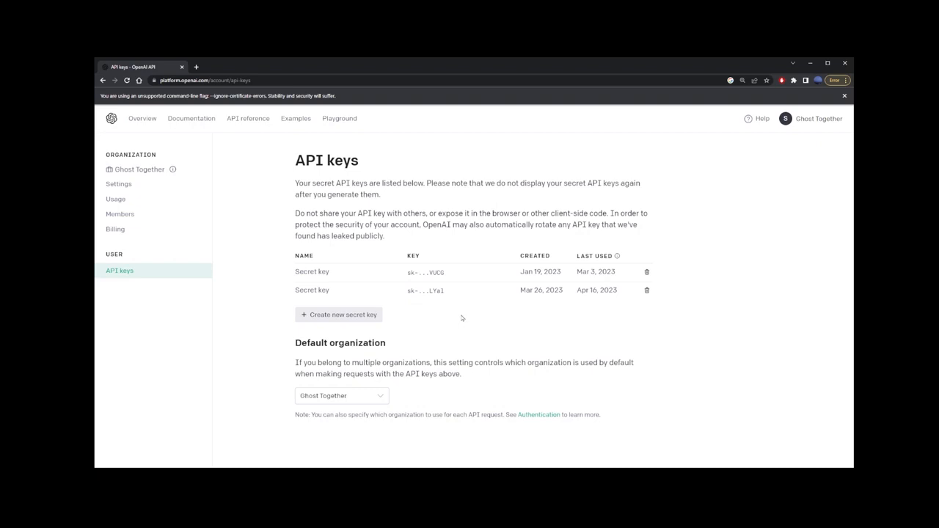
click(338, 314)
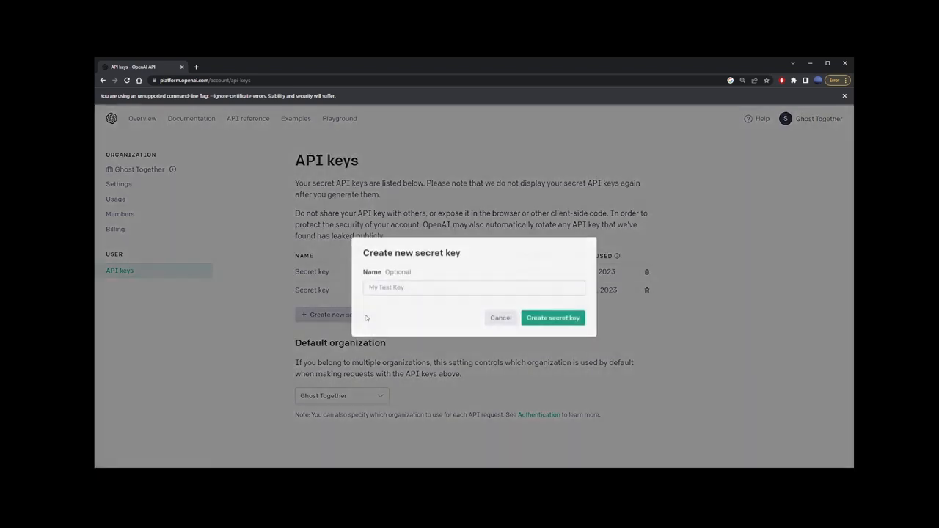
click(552, 318)
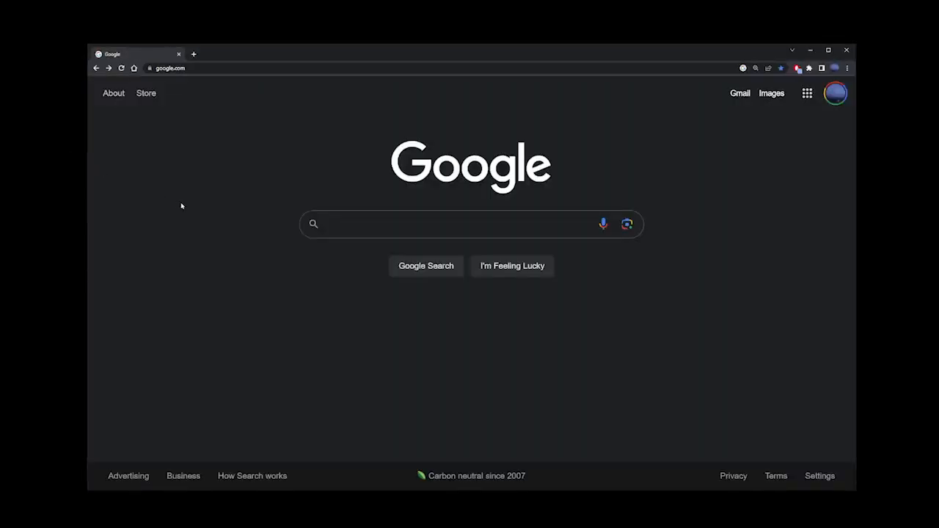
- Open the AntonOsika/gpt-engineer GitHub repository and copy its HTTPS clone URL
text(gpt en)
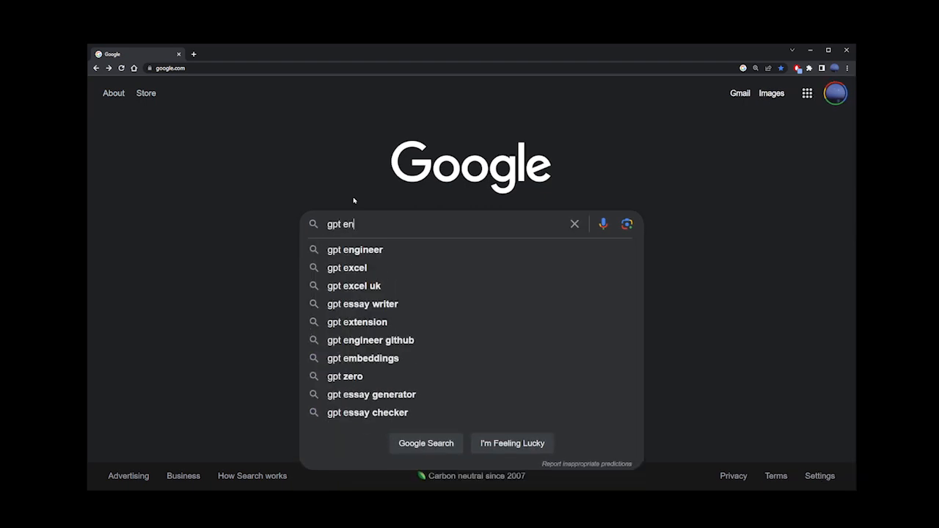
click(354, 249)
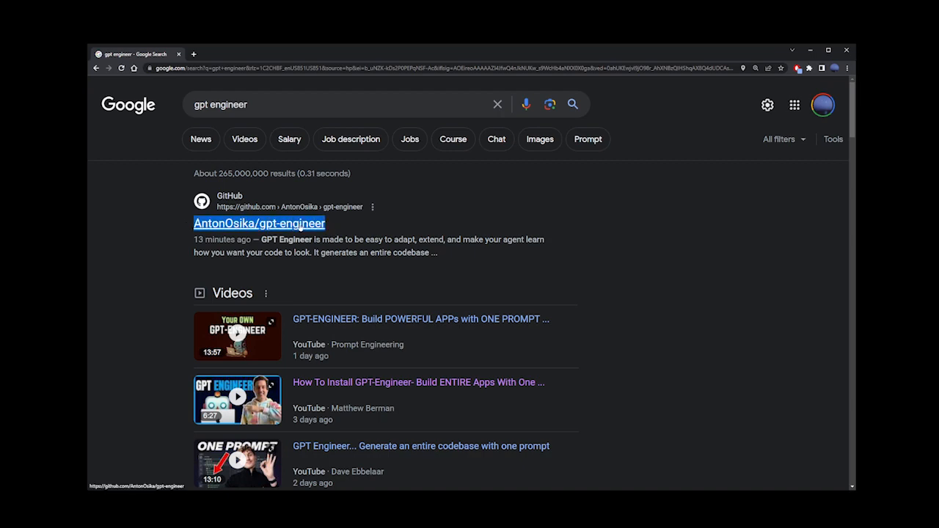
click(259, 223)
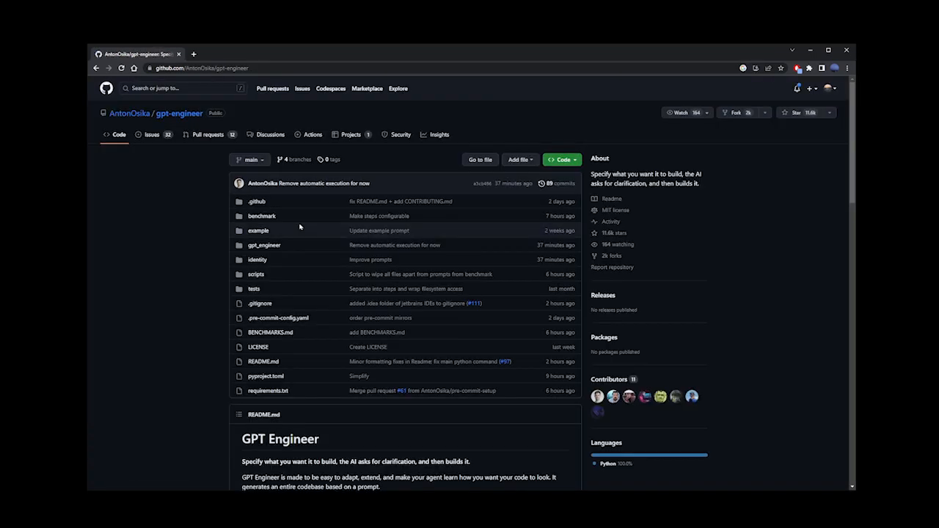
key(ctrl+plus)
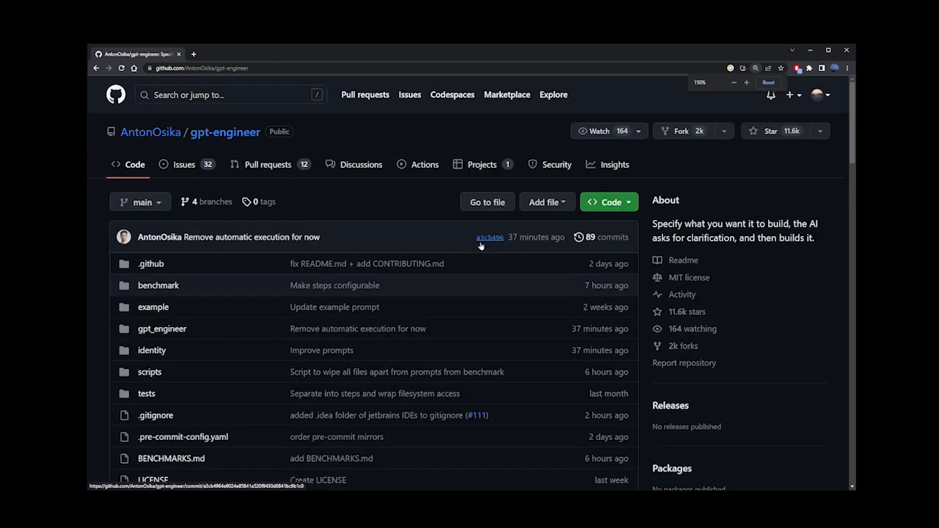
click(604, 202)
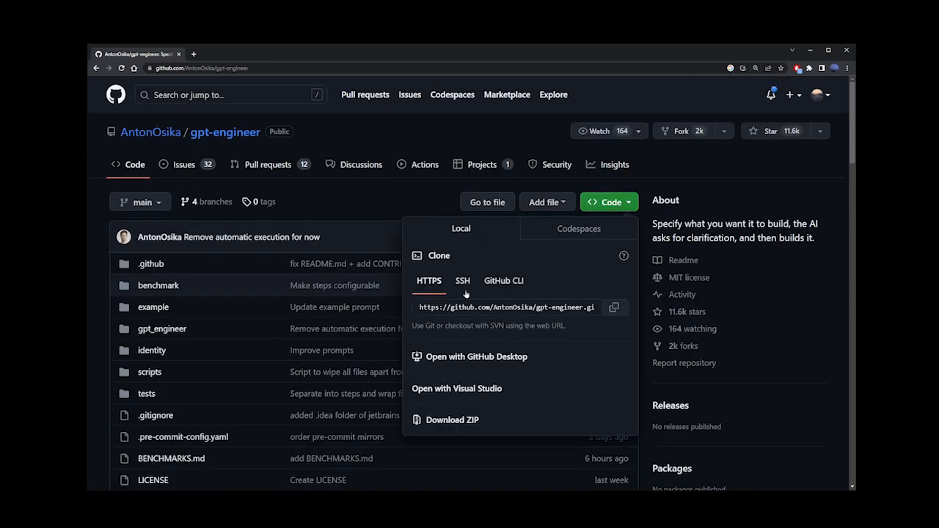
click(615, 307)
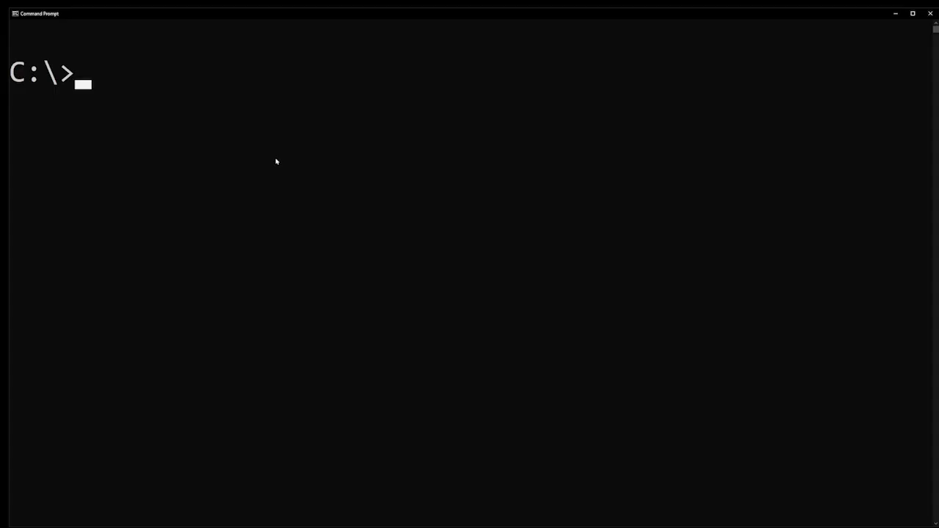
mouse_move(203, 164)
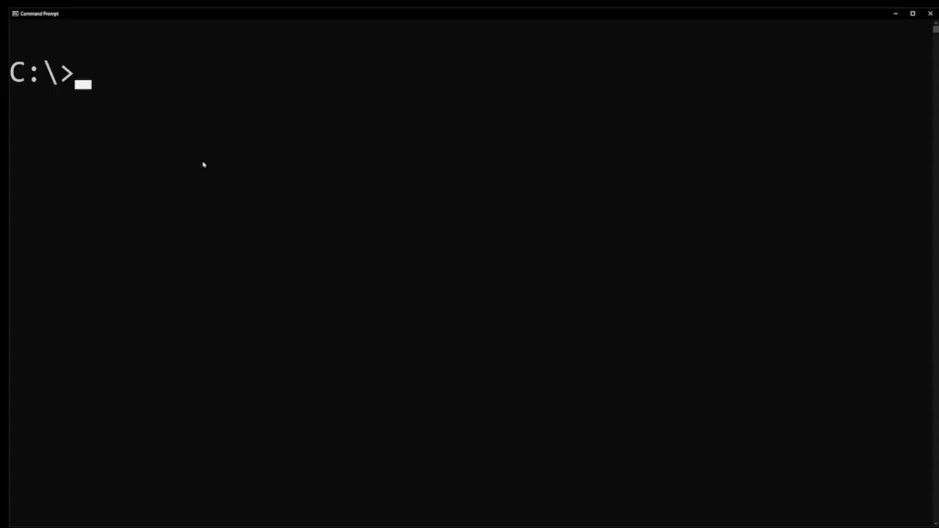
- Create a gpt folder with mkdir and move into it
text(mk)
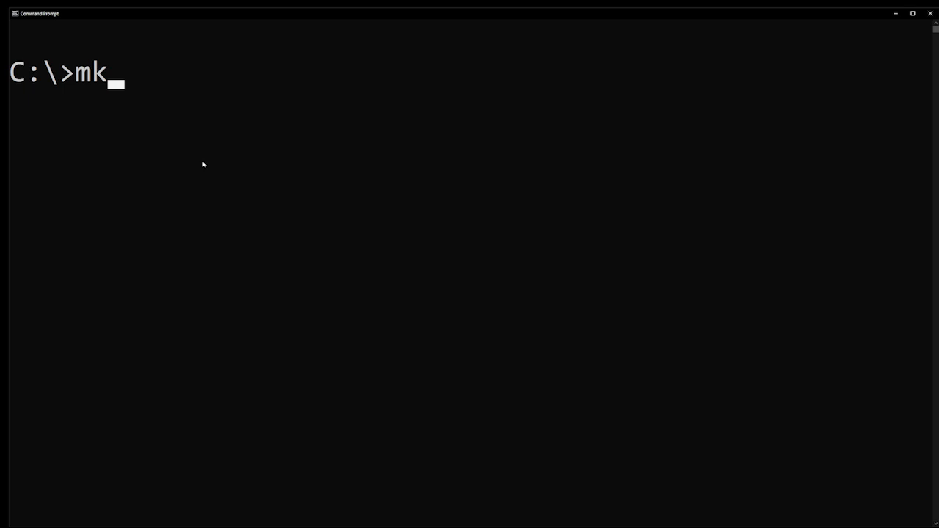
text(dir)
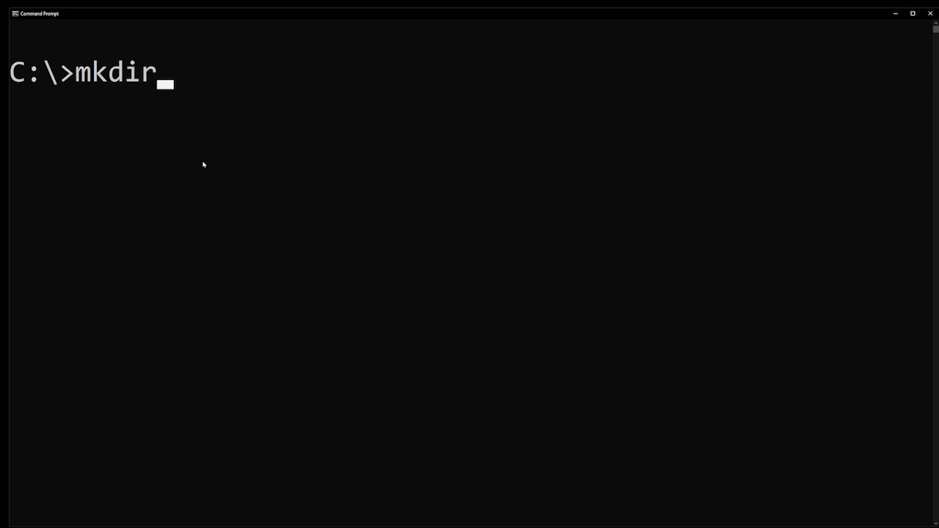
text(gpt)
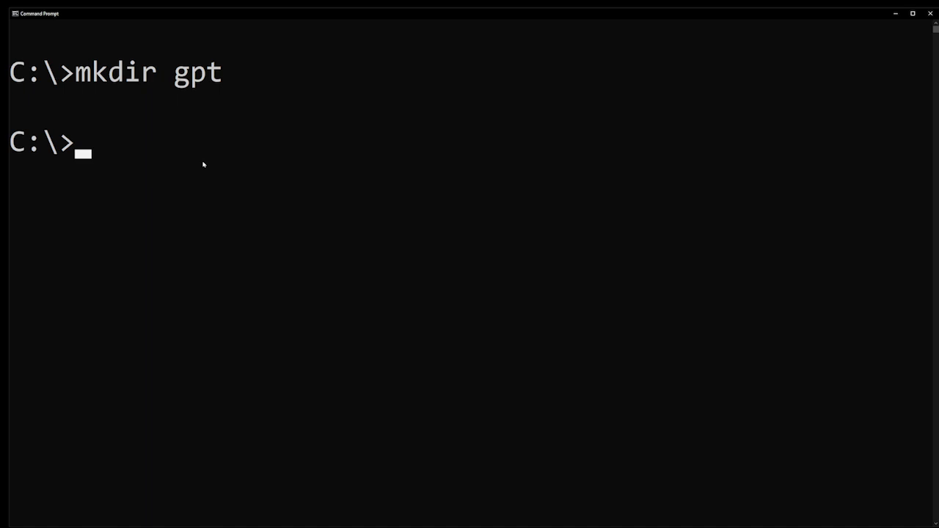
text(cd gpt)
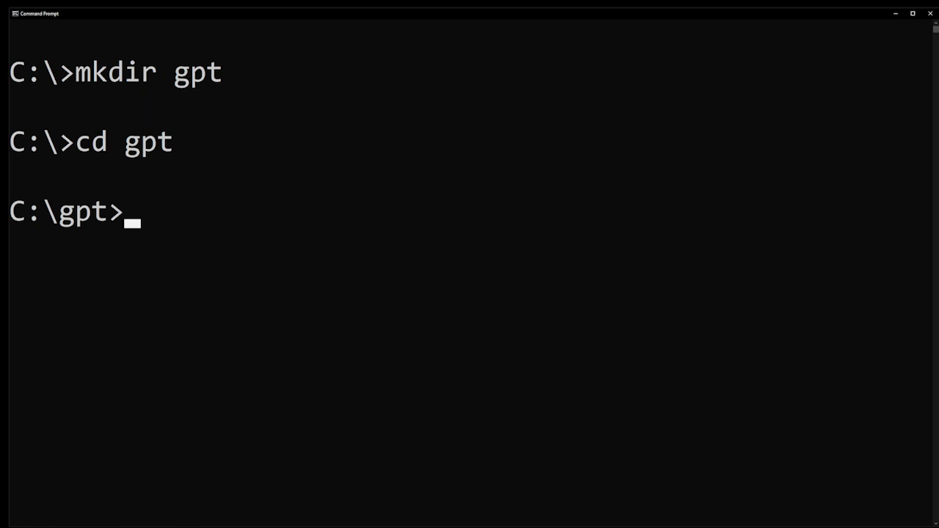
text(git c)
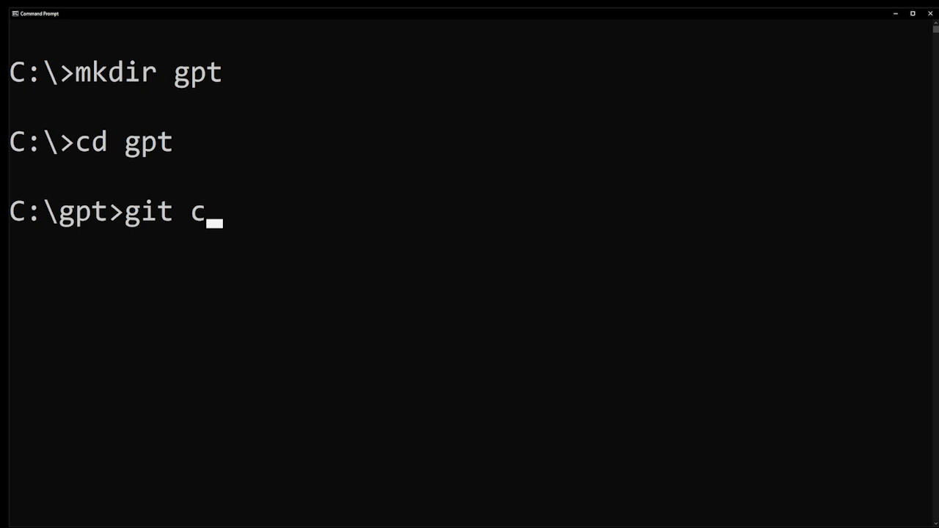
text(lone)
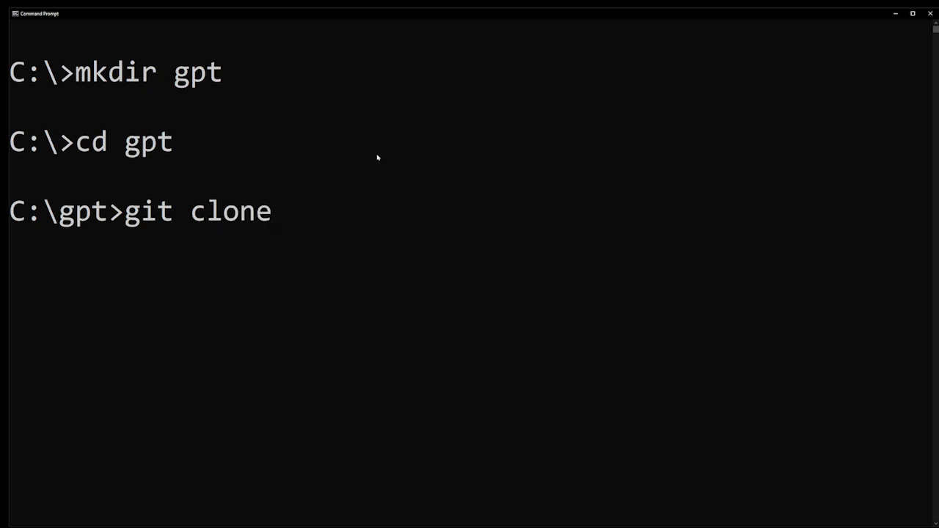
text(https://github.com/AntonOsika/gpt-engineer.git)
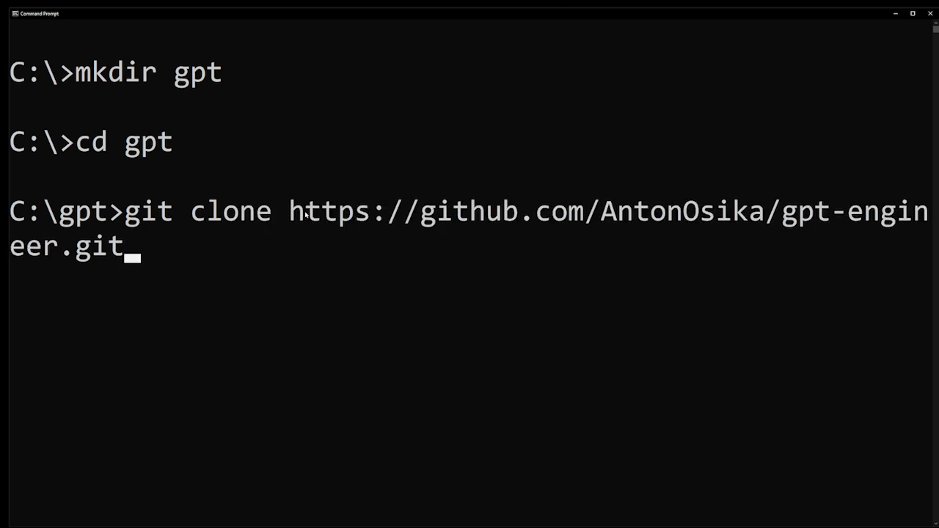
drag(289, 211, 125, 246)
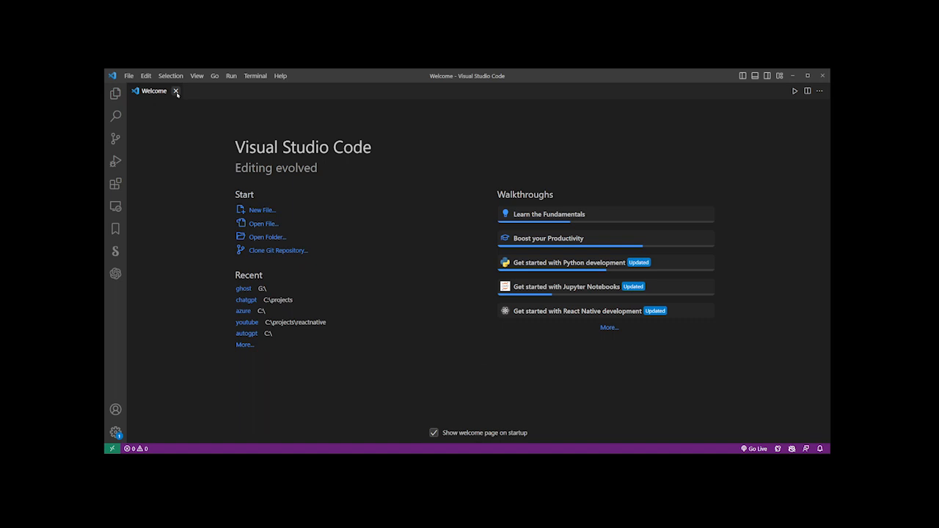
- Open C:\gpt\gpt-engineer as the project folder via Open Folder
click(175, 91)
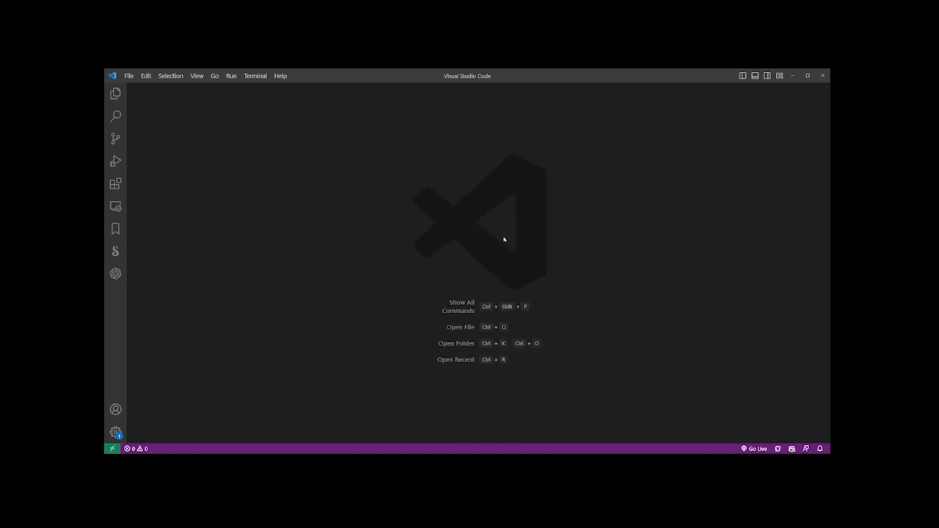
click(128, 75)
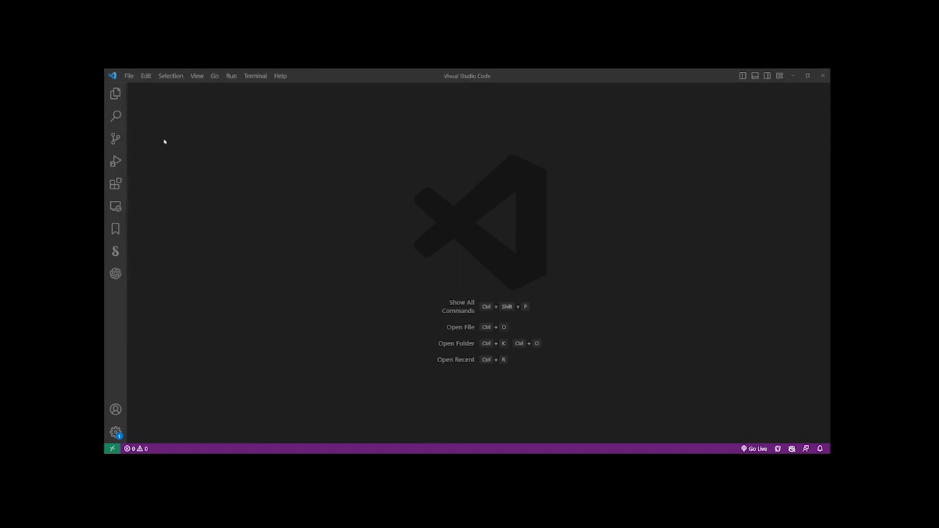
click(456, 344)
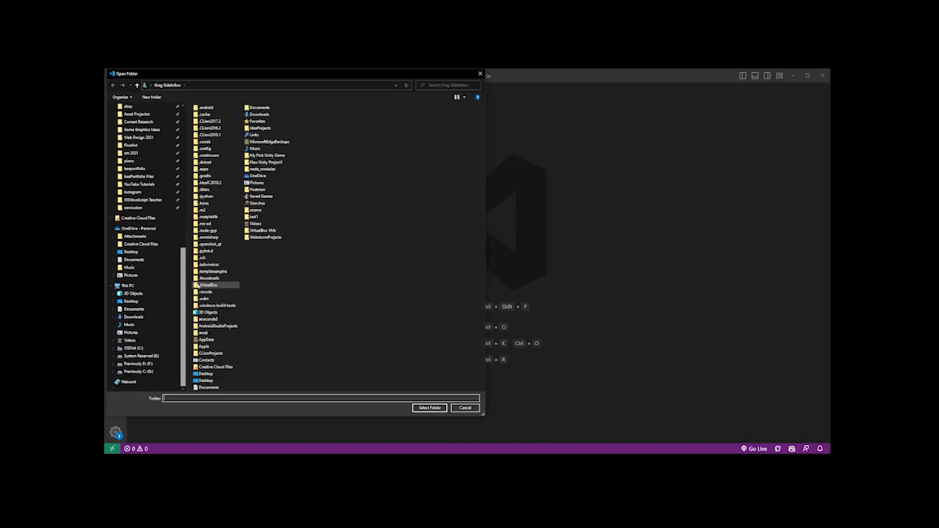
click(131, 348)
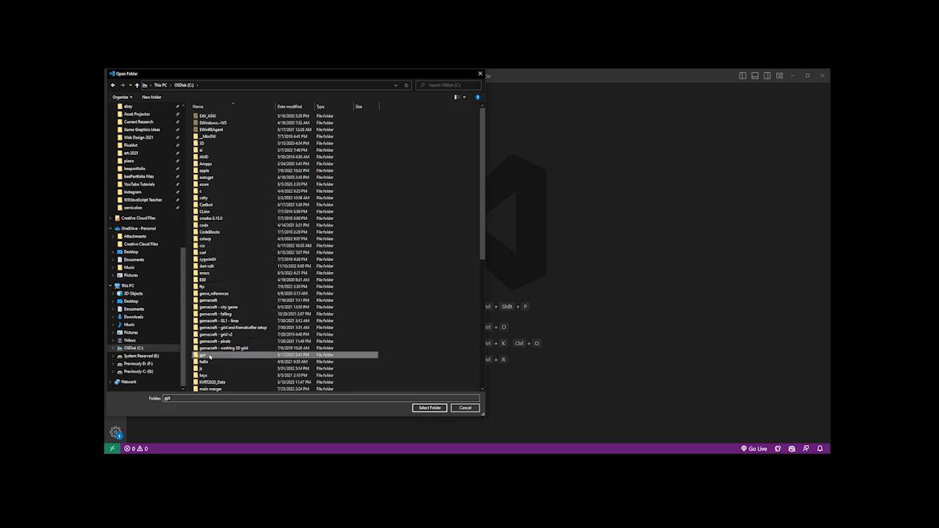
double_click(205, 355)
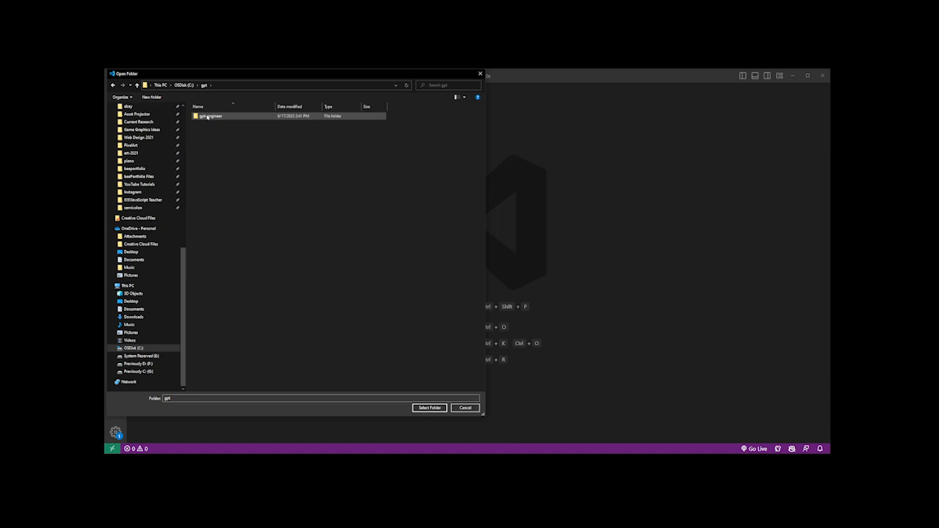
click(213, 116)
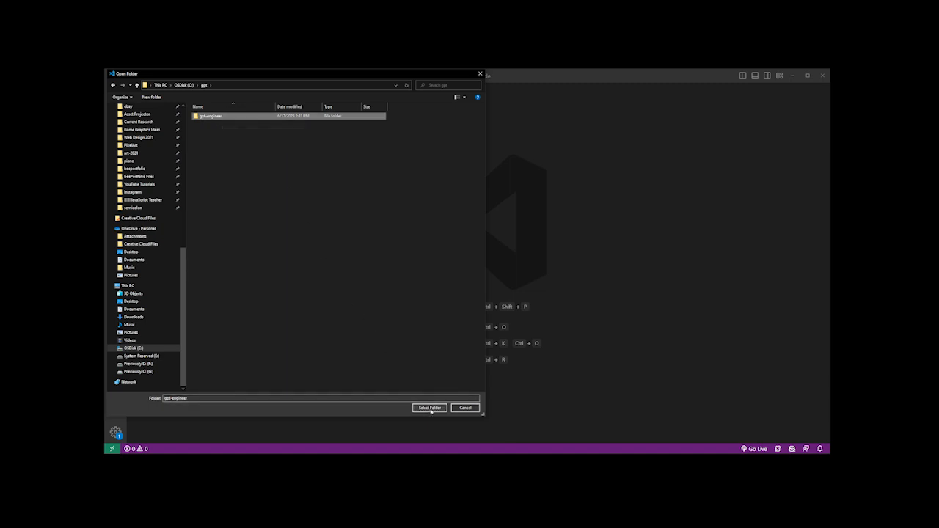
click(429, 408)
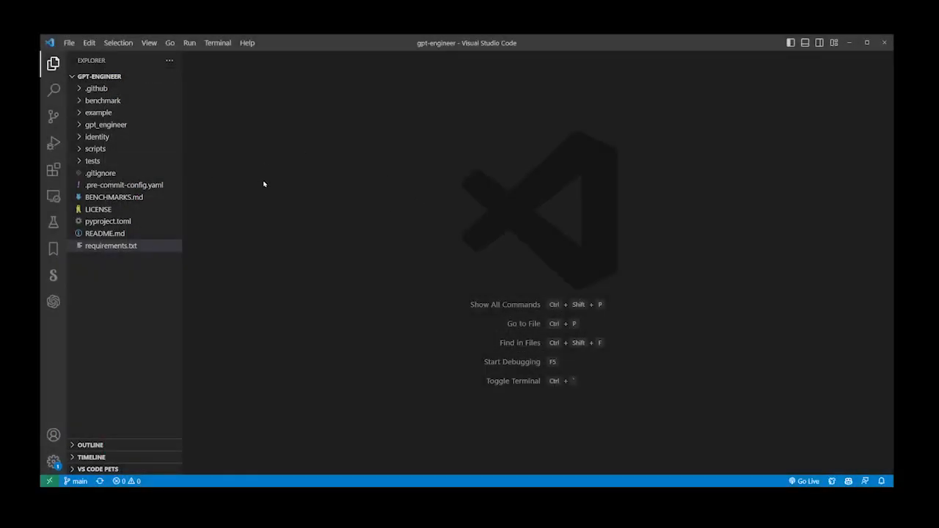
- Start a new integrated terminal and switch its profile to Git Bash
click(217, 42)
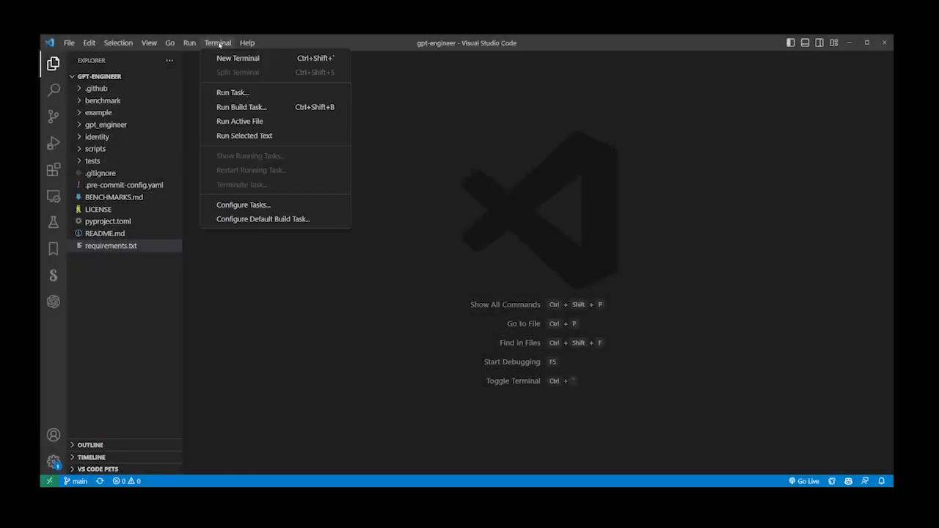
click(237, 58)
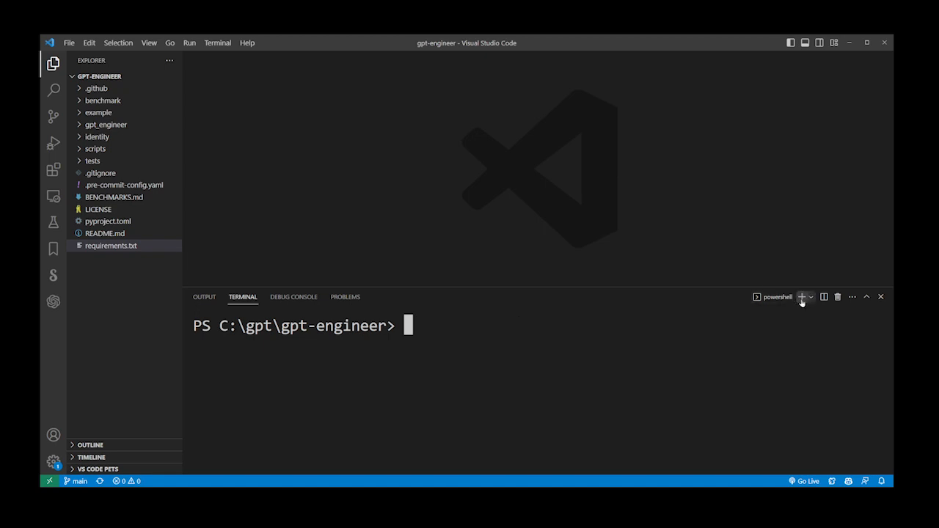
click(811, 296)
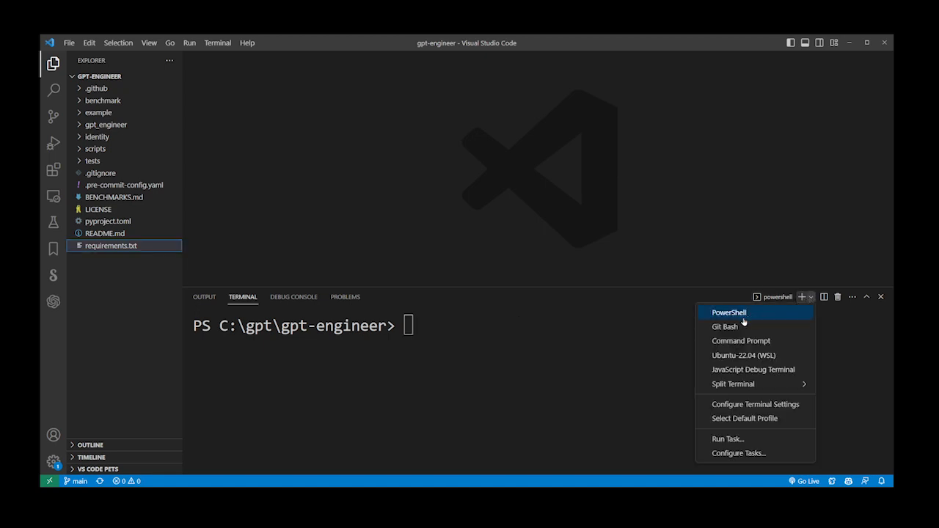
click(724, 326)
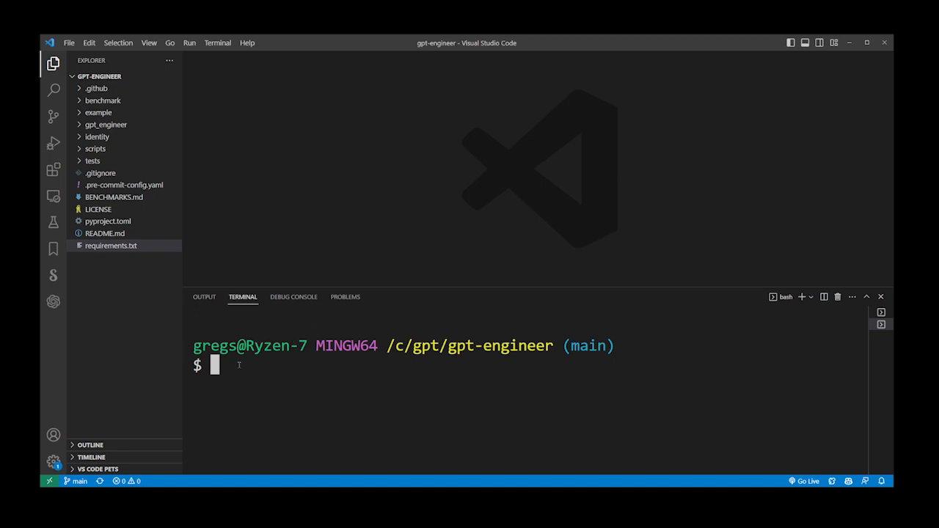
mouse_move(421, 428)
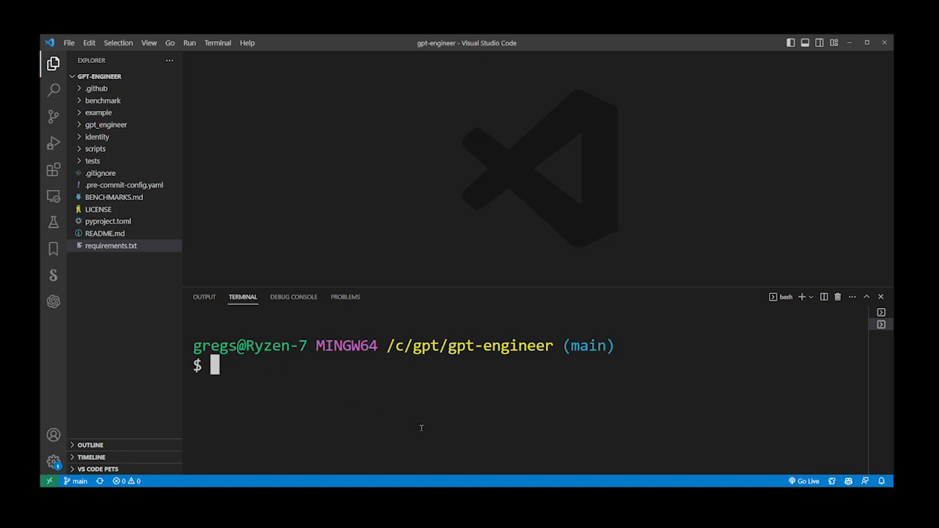
- Check the pip and pip3 versions, confirming pip 22.0.4 for Python 3.10
text(pip --version)
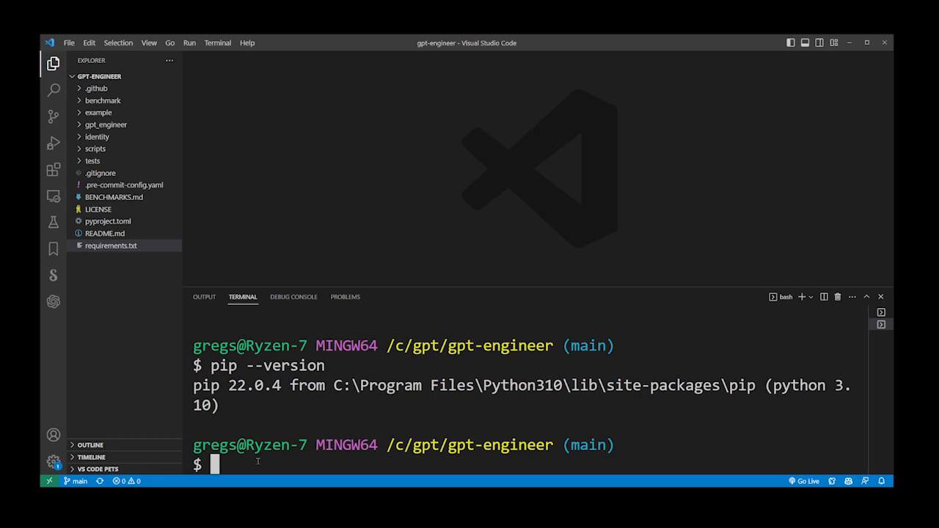
text(pip3 --v)
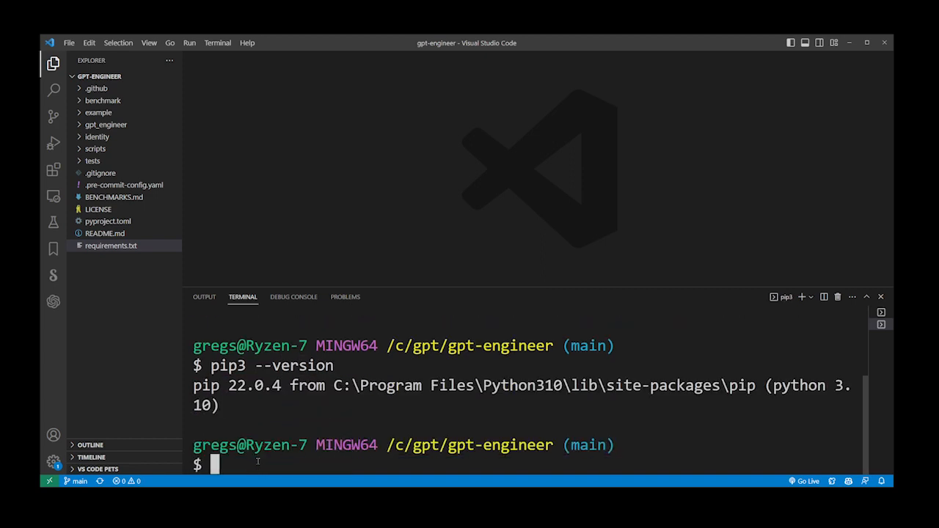
text(pip3 --version)
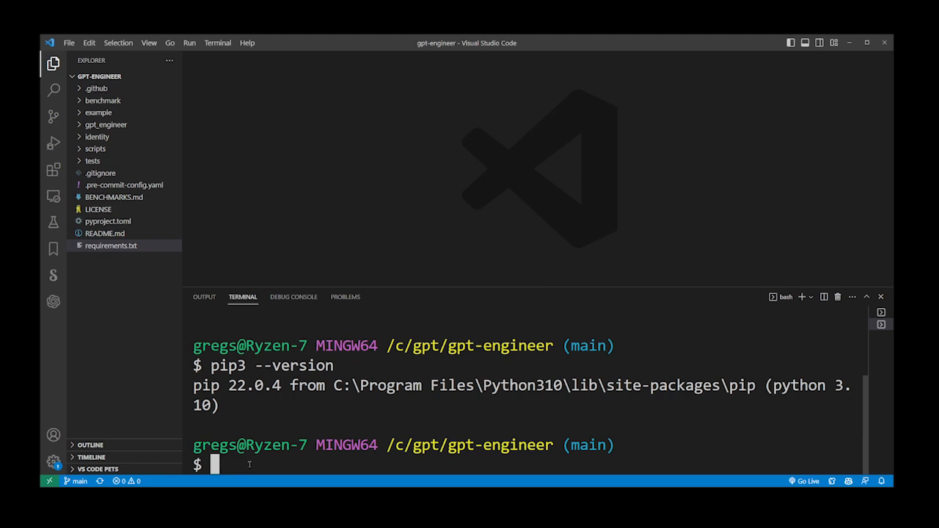
text(pip)
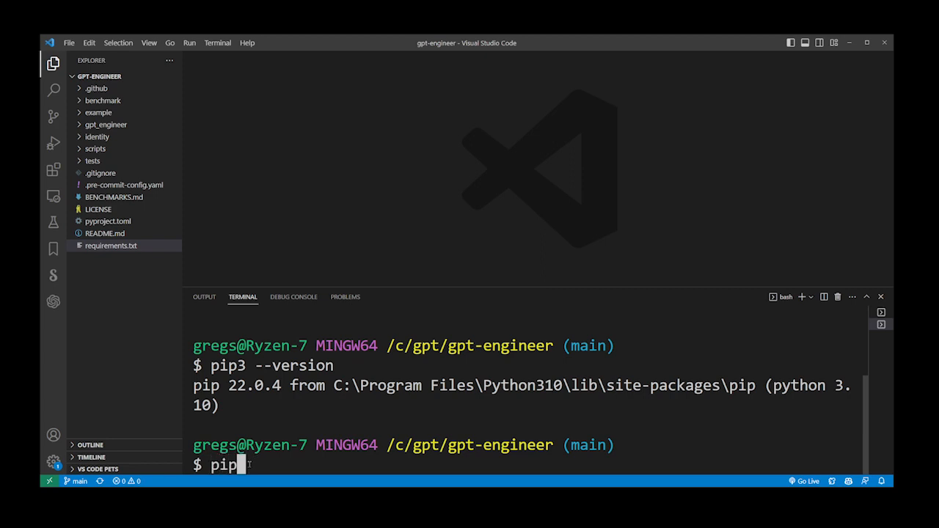
- Run pip install -r requirements.txt while viewing its five pinned packages in the editor
text(i)
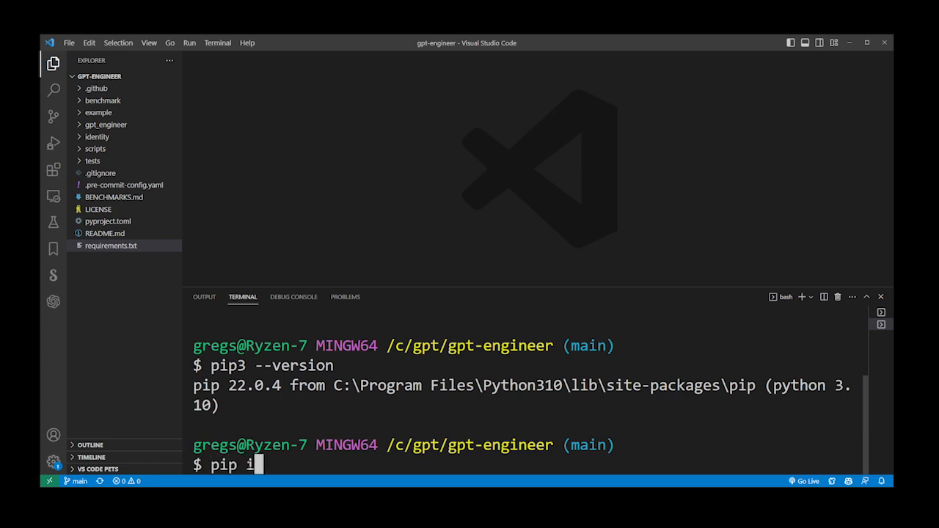
text(nstall -r)
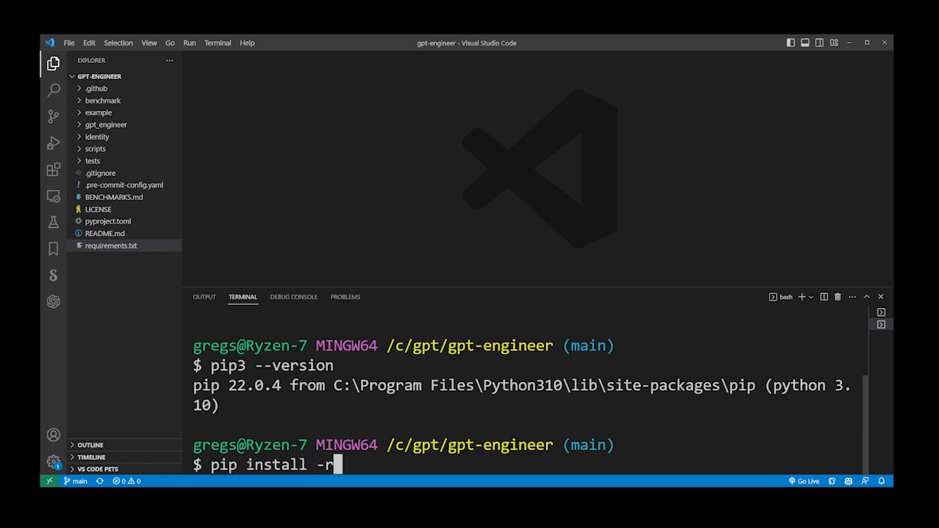
text(requirements.txt)
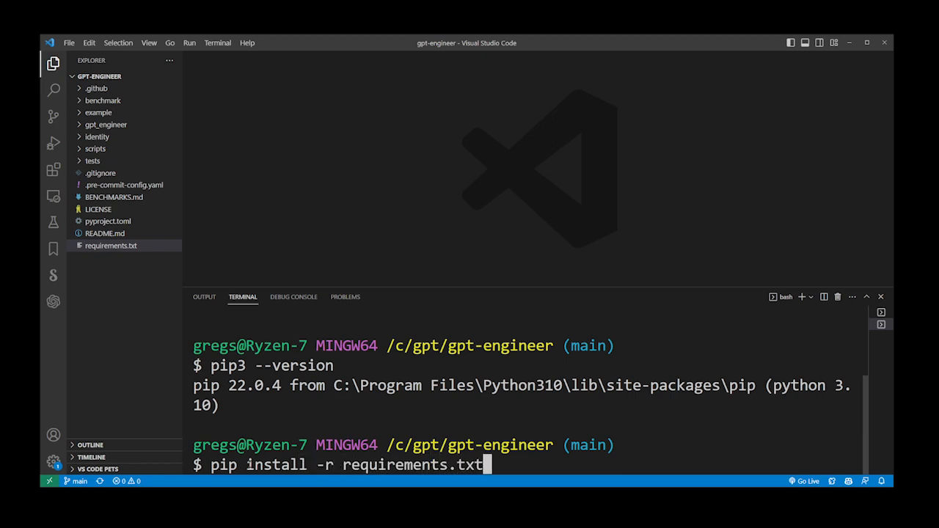
click(110, 245)
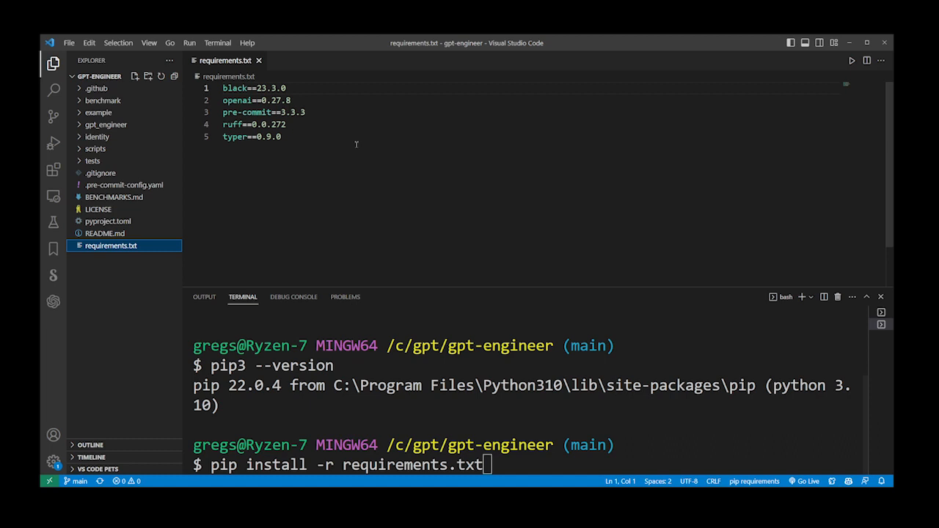
click(281, 137)
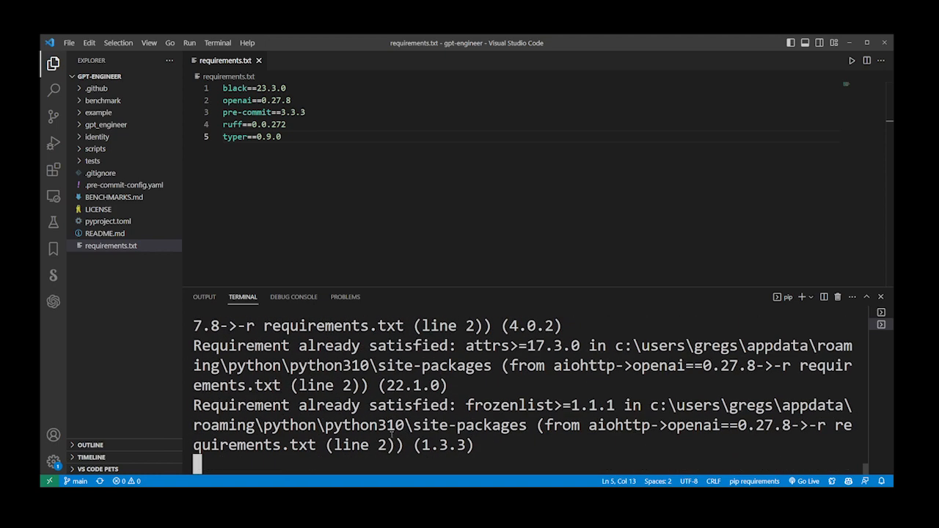
scroll(down, 3)
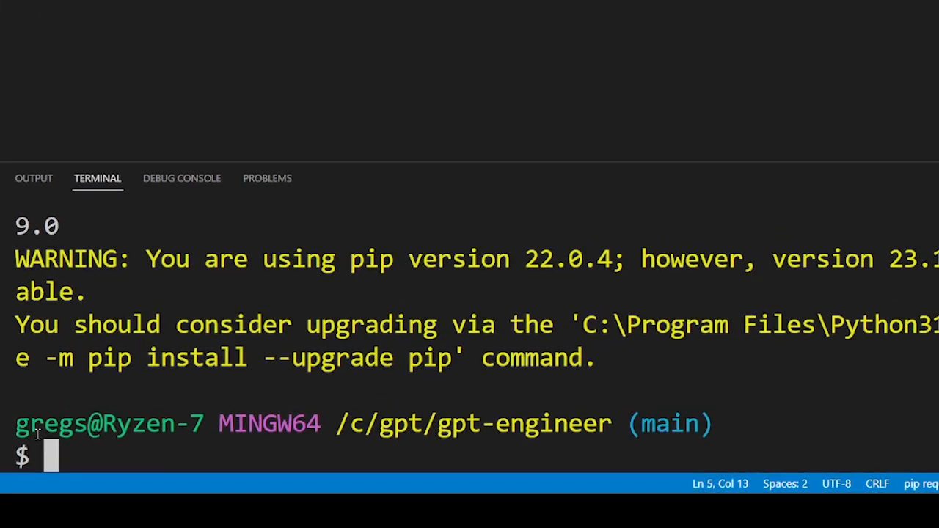
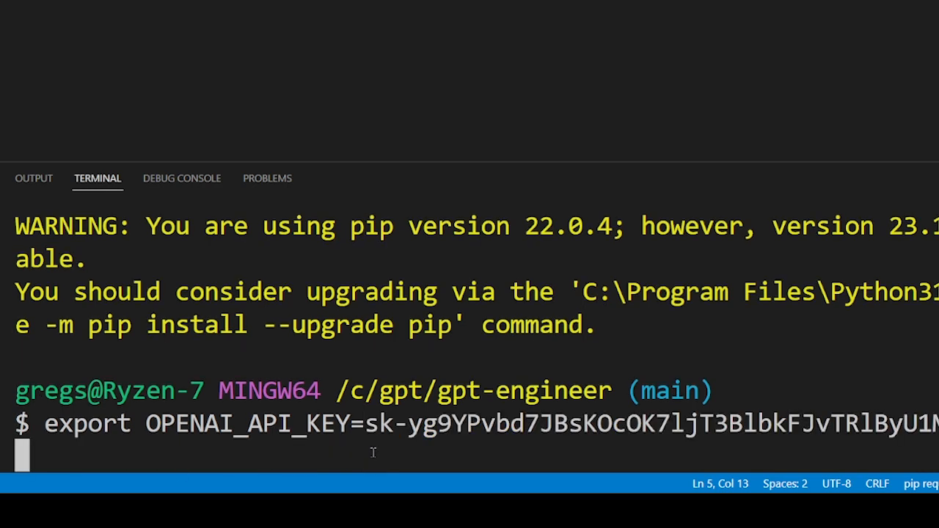
- Export OPENAI_API_KEY with the sk- API key in the Git Bash terminal
mouse_move(367, 428)
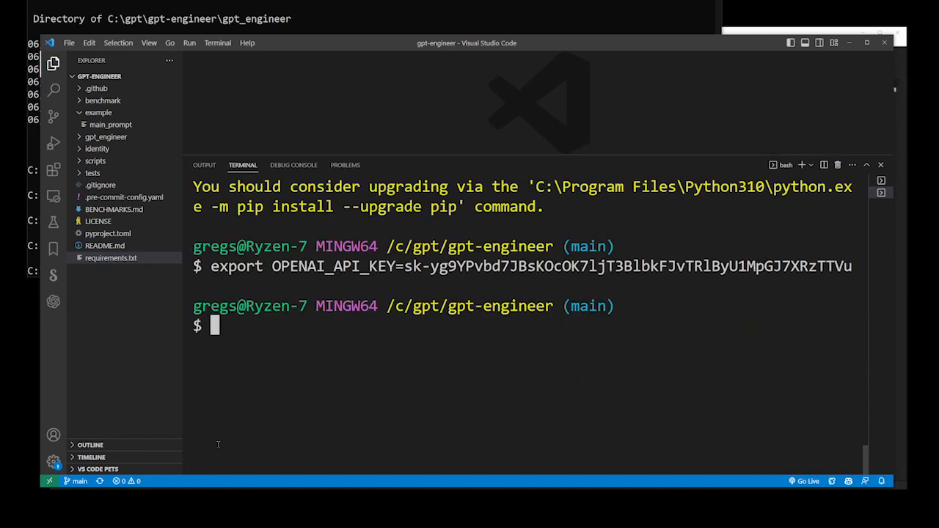
- Create a snake folder in the project with mkdir snake
text(mk)
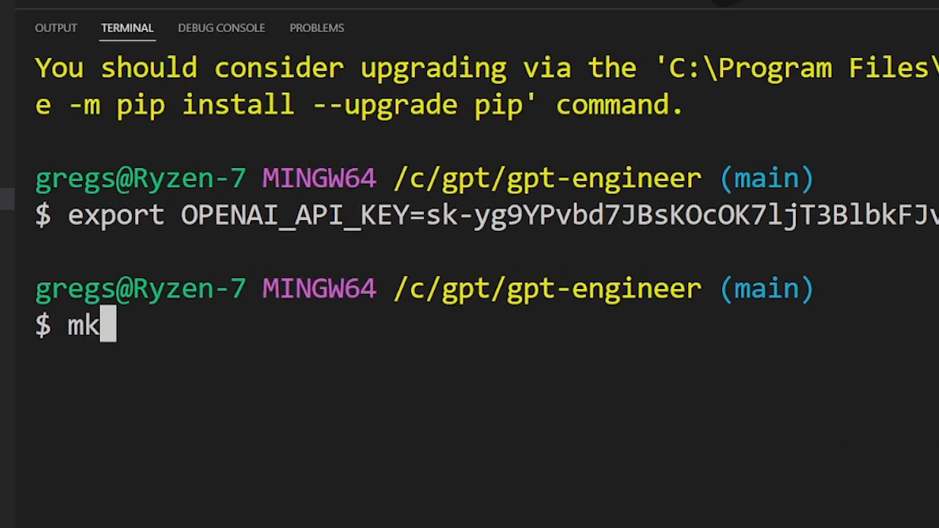
text(dir)
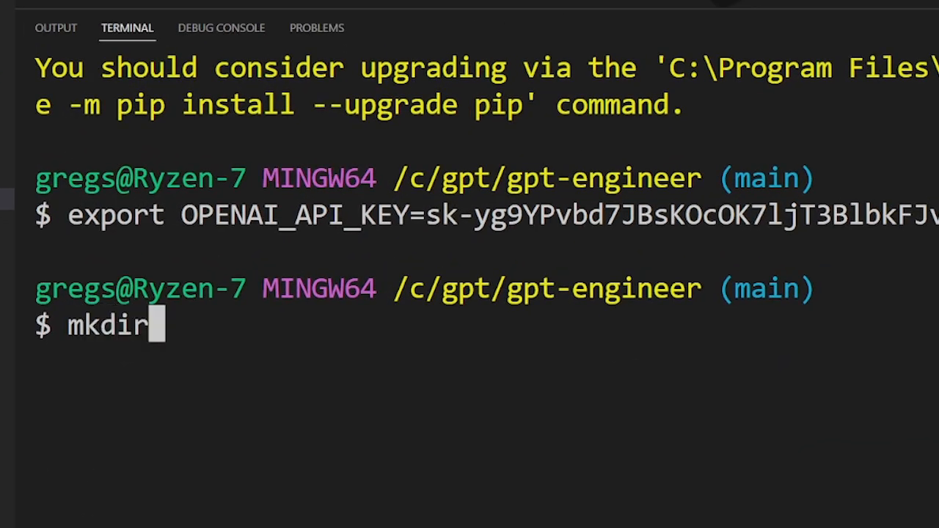
text(snake)
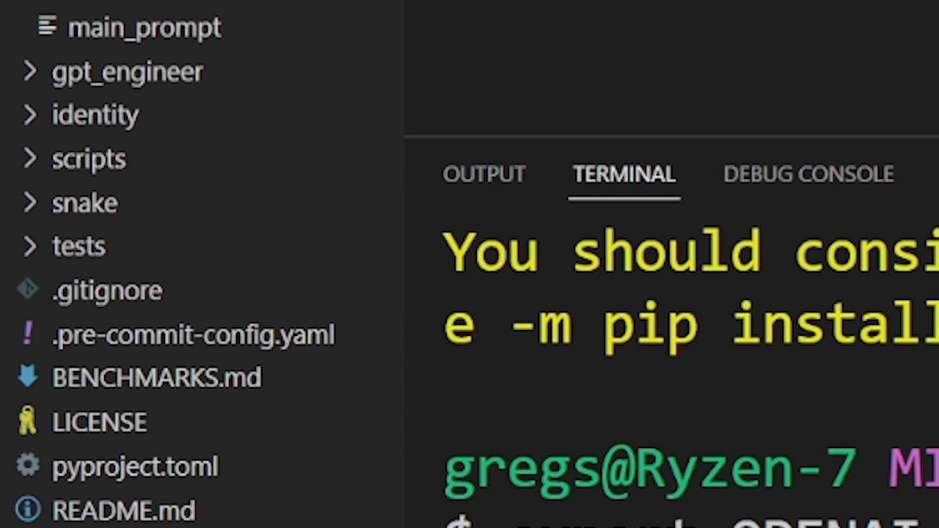
- Add a main_prompt file in snake asking to create a snake game in JavaScript
click(85, 203)
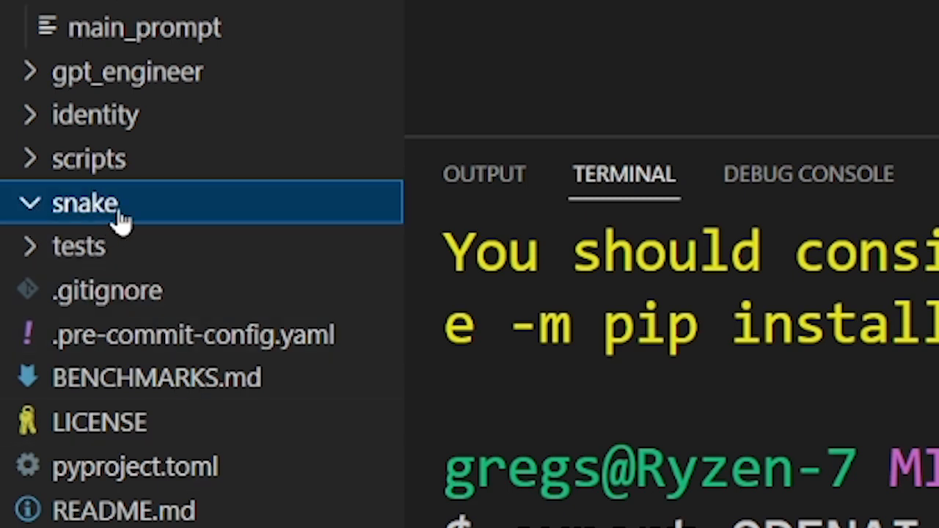
right_click(84, 203)
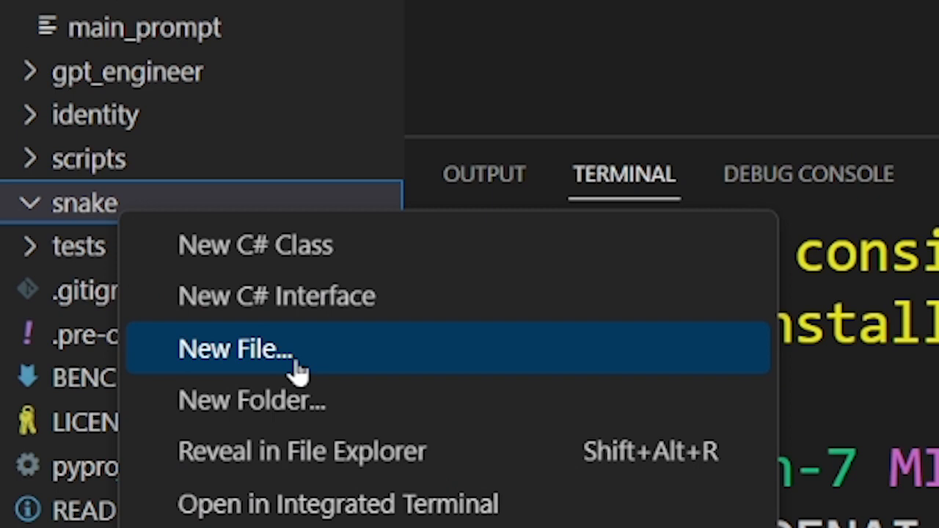
click(235, 348)
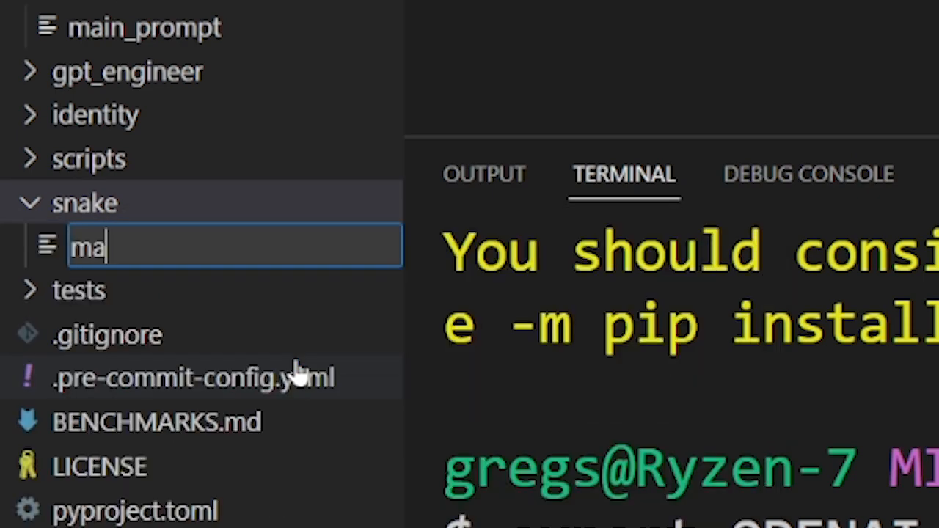
text(in_prom)
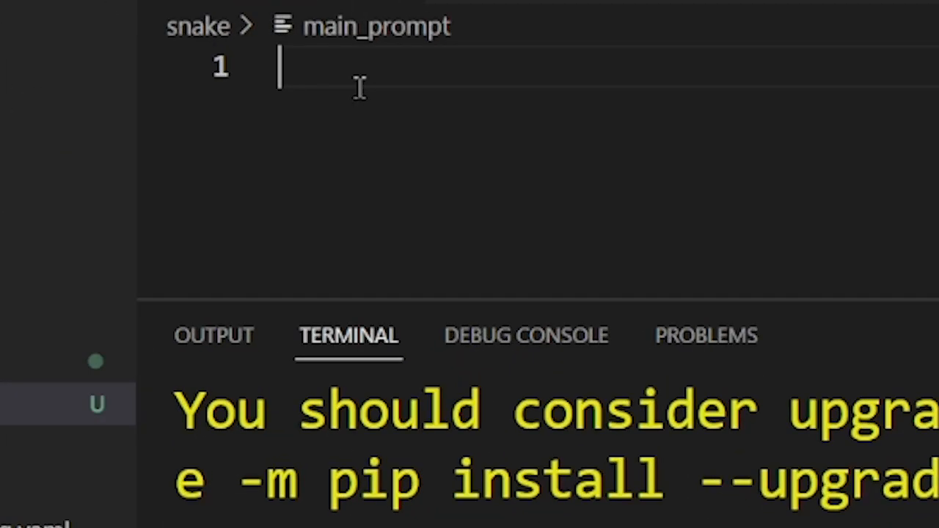
text(Create a snake game in JavaScri)
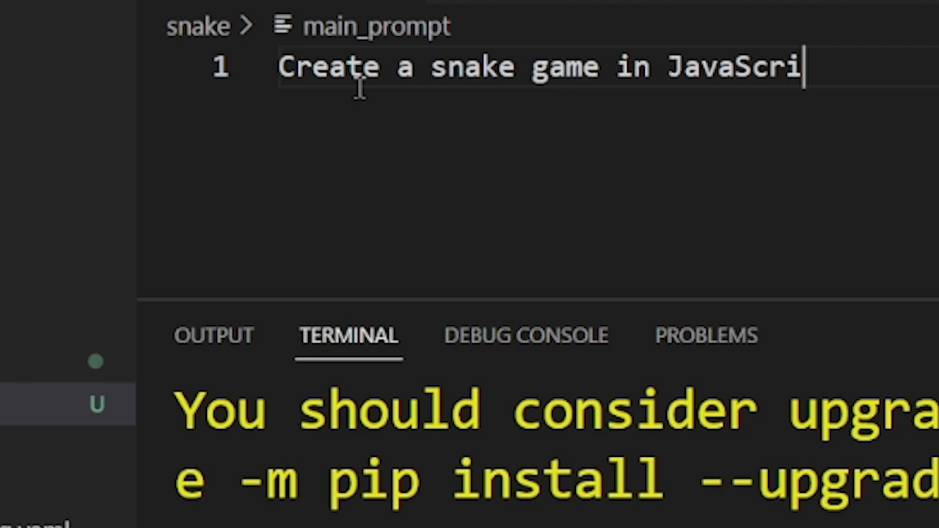
text(pt.)
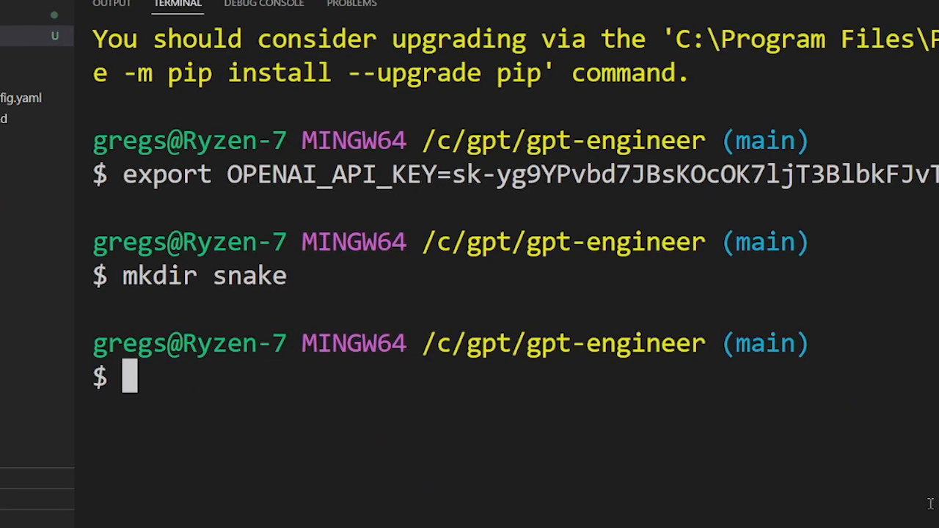
- Run python3 -m gpt_engineer.main snake, installing typer after the first failure and rerunning
text(pyth)
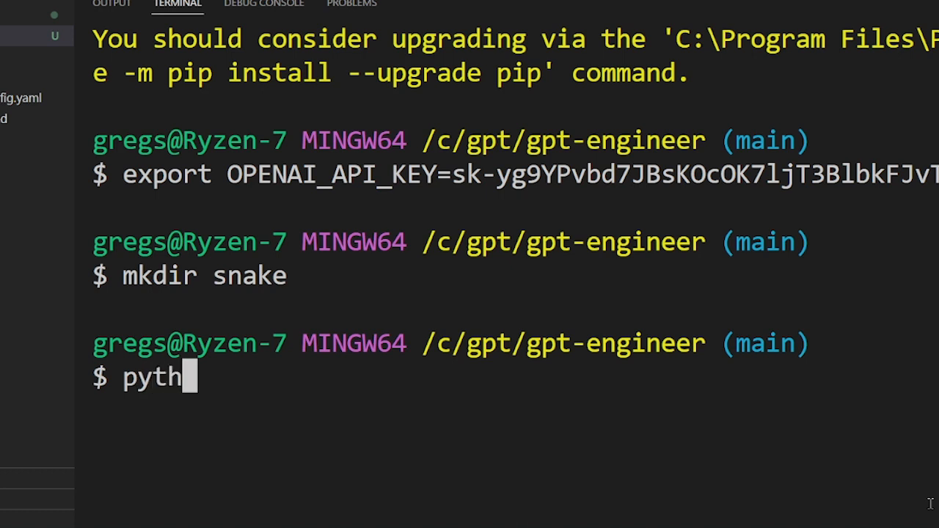
text(on3)
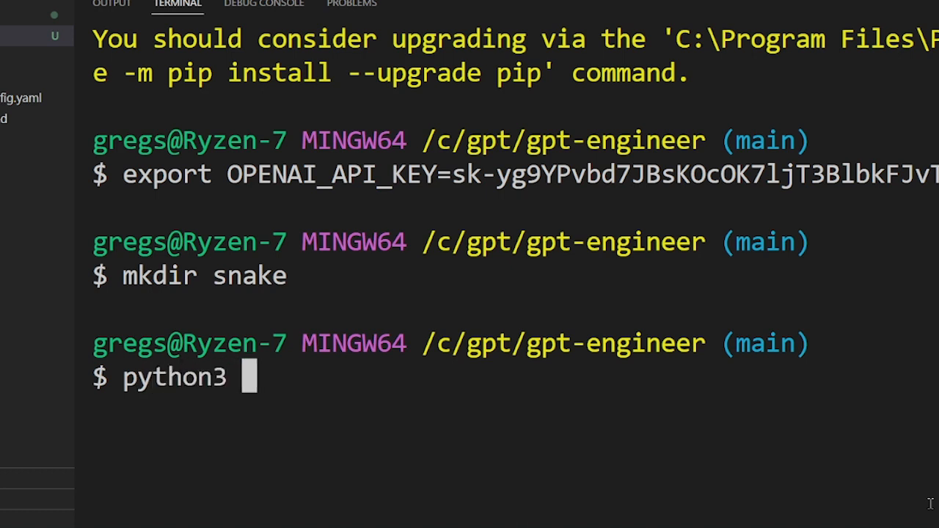
text(-m)
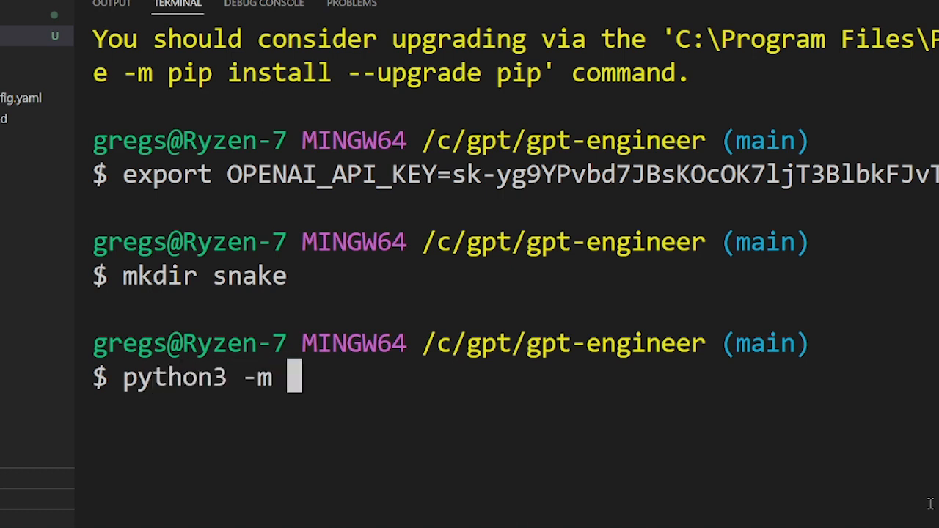
text(gpt_)
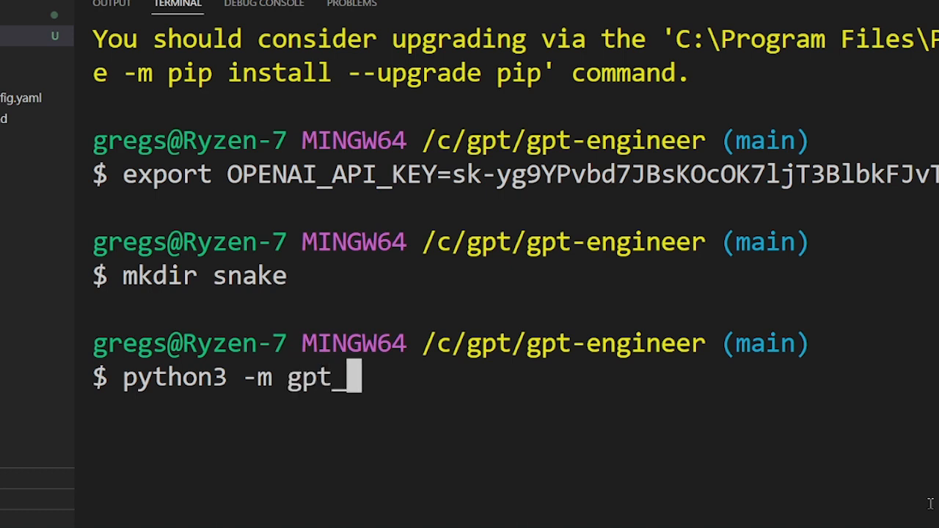
text(engineer.)
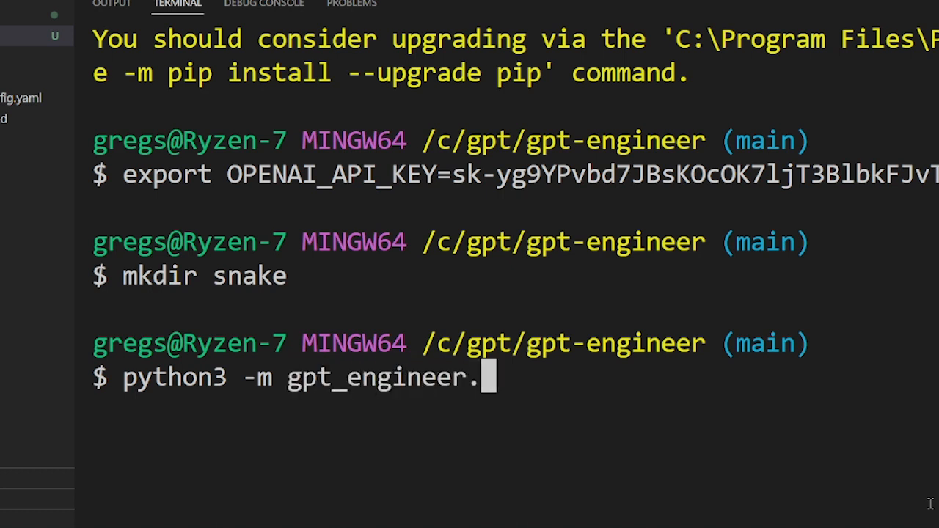
text(main)
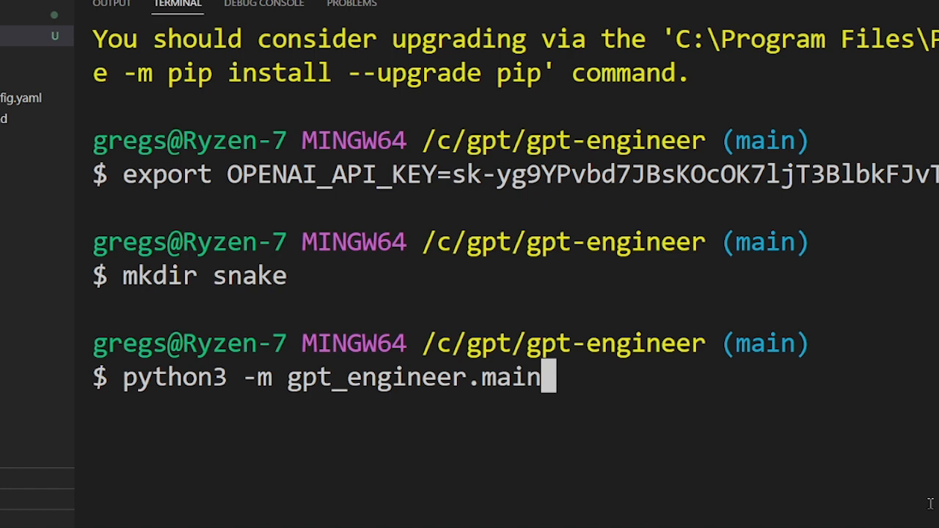
text(snake)
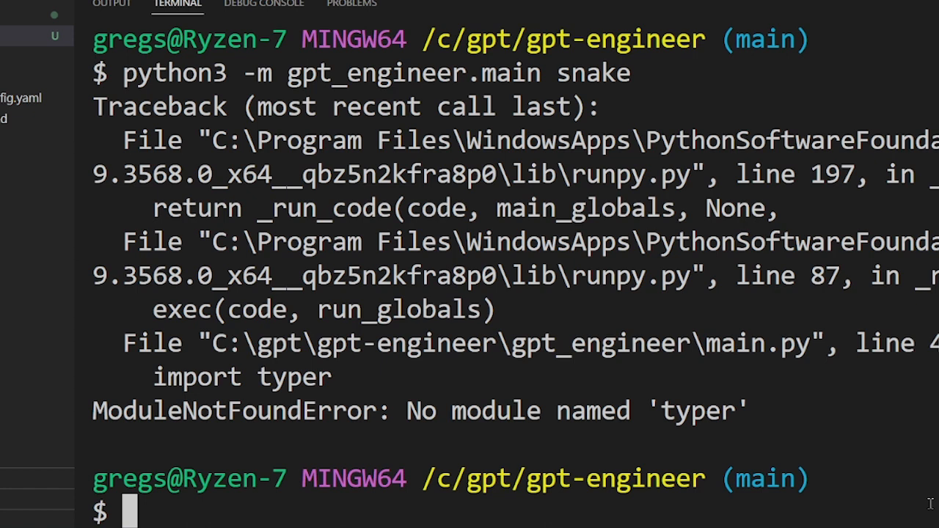
text(pip instal)
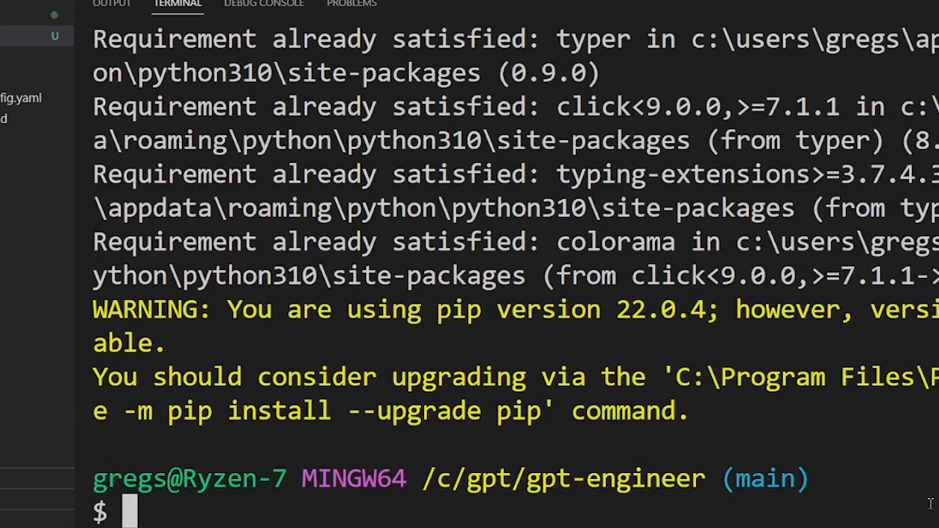
text(python3 -m gpt_engineer.main snake)
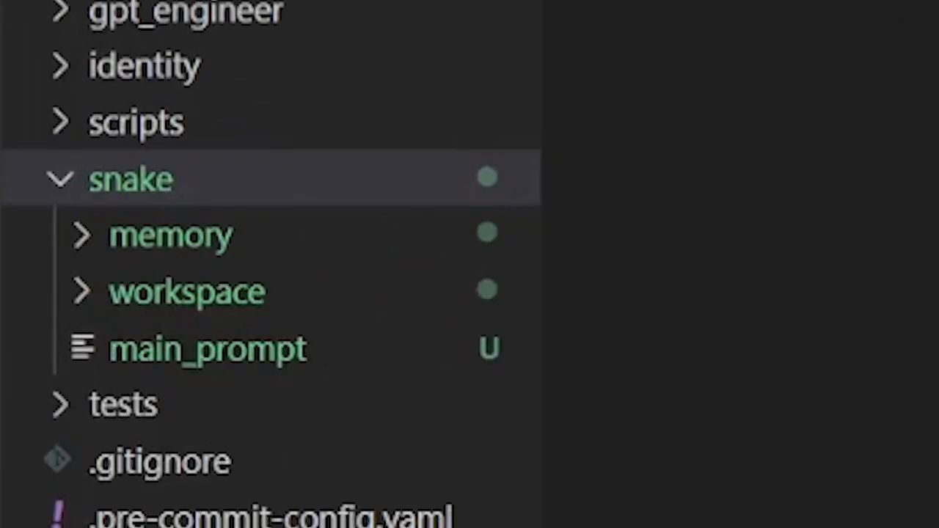
- Expand snake > workspace and open the generated all_output.txt
click(131, 178)
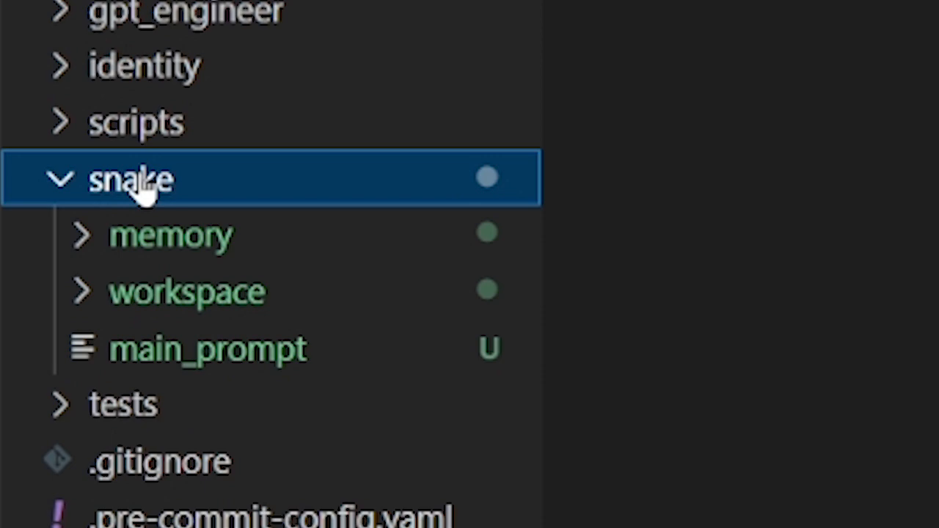
click(187, 291)
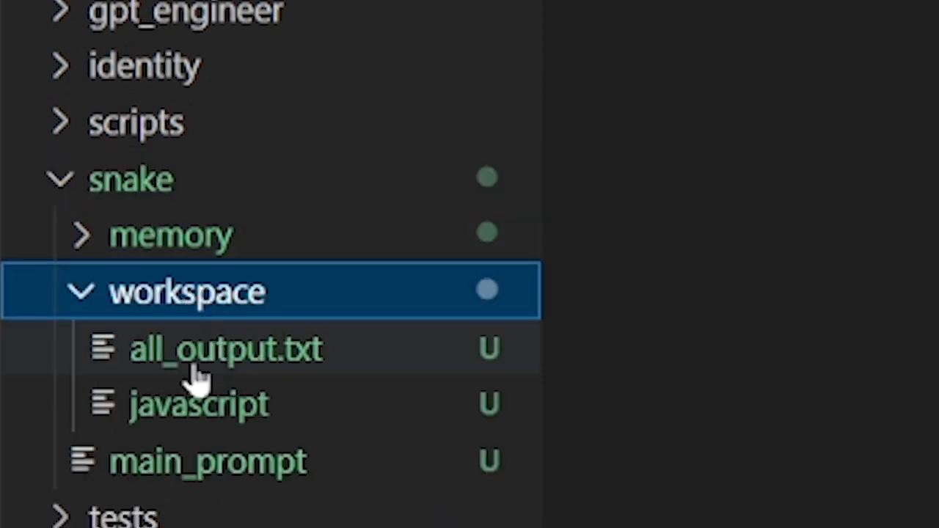
click(226, 349)
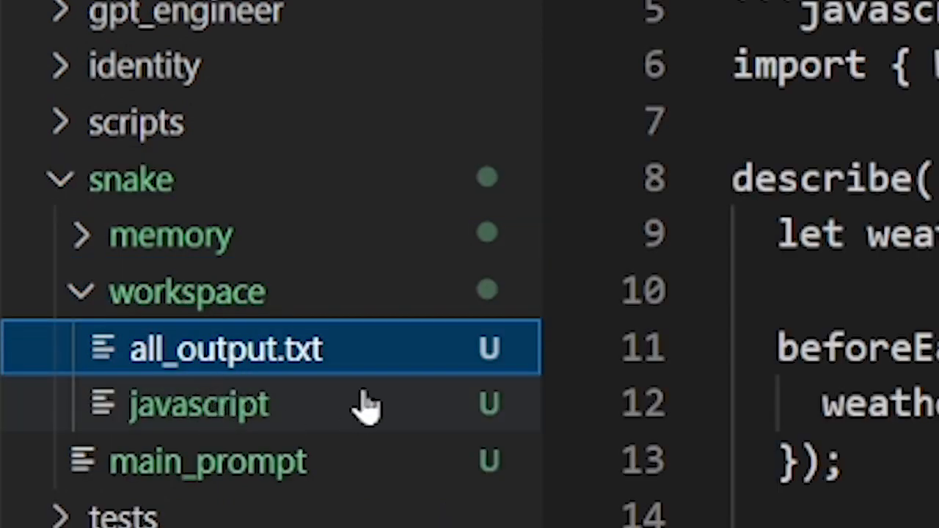